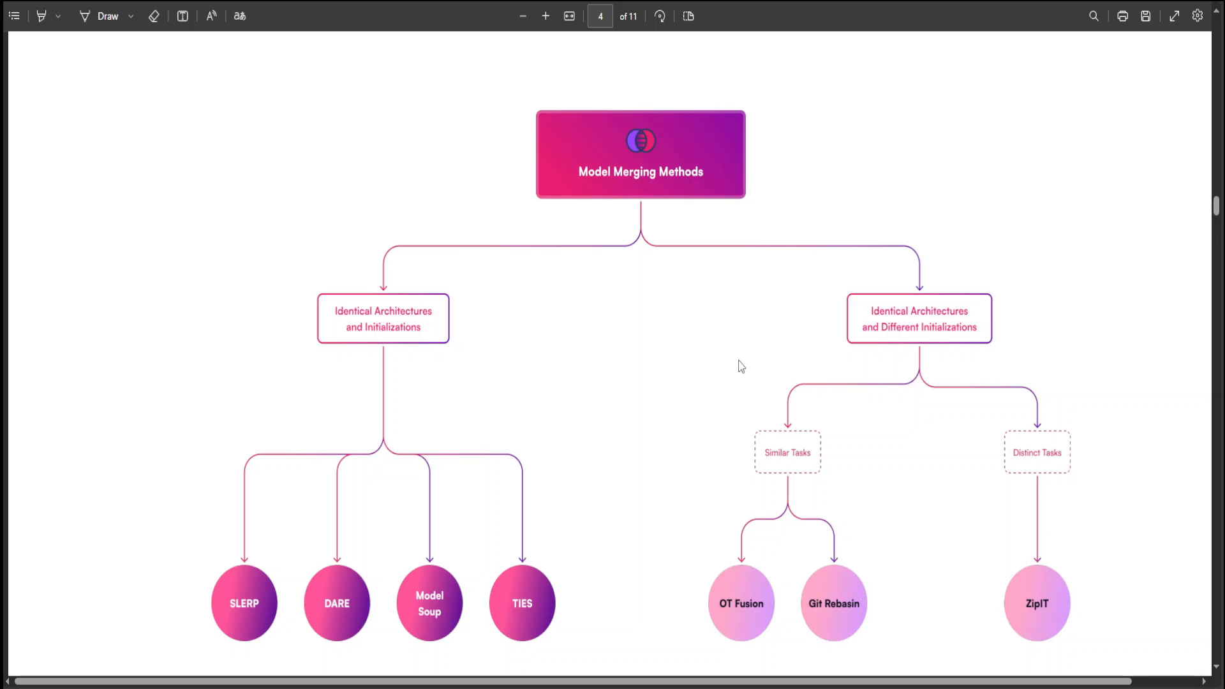
pyautogui.moveTo(88, 177)
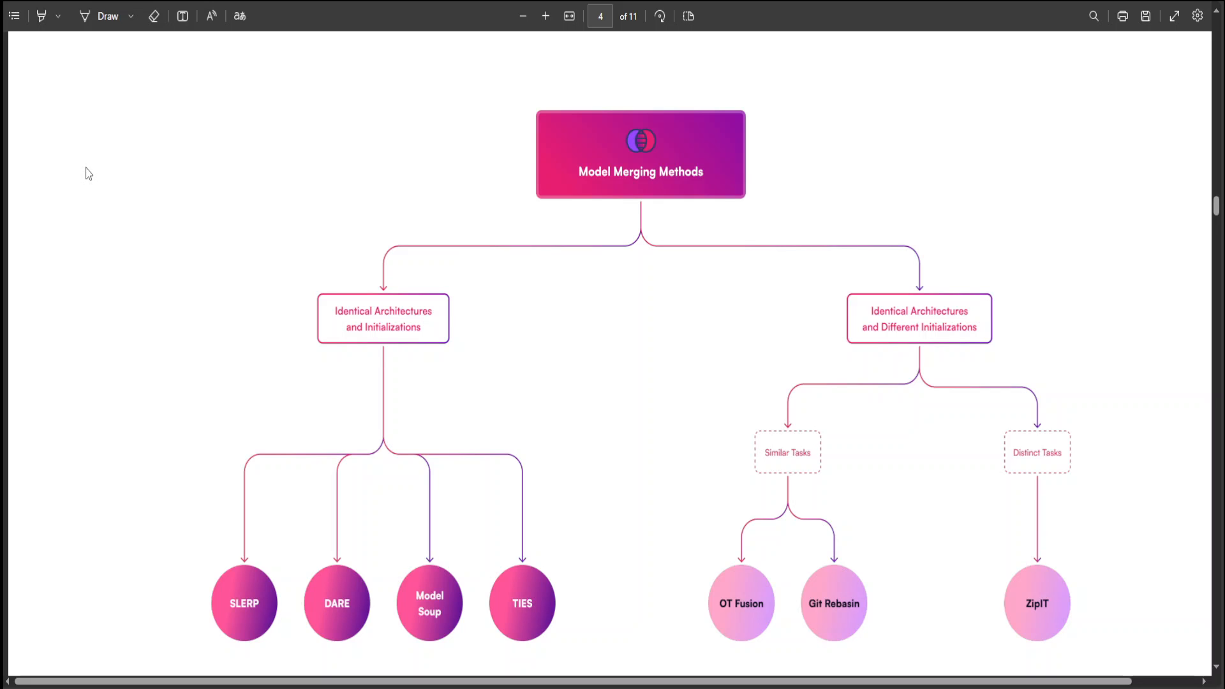
pyautogui.moveTo(216, 615)
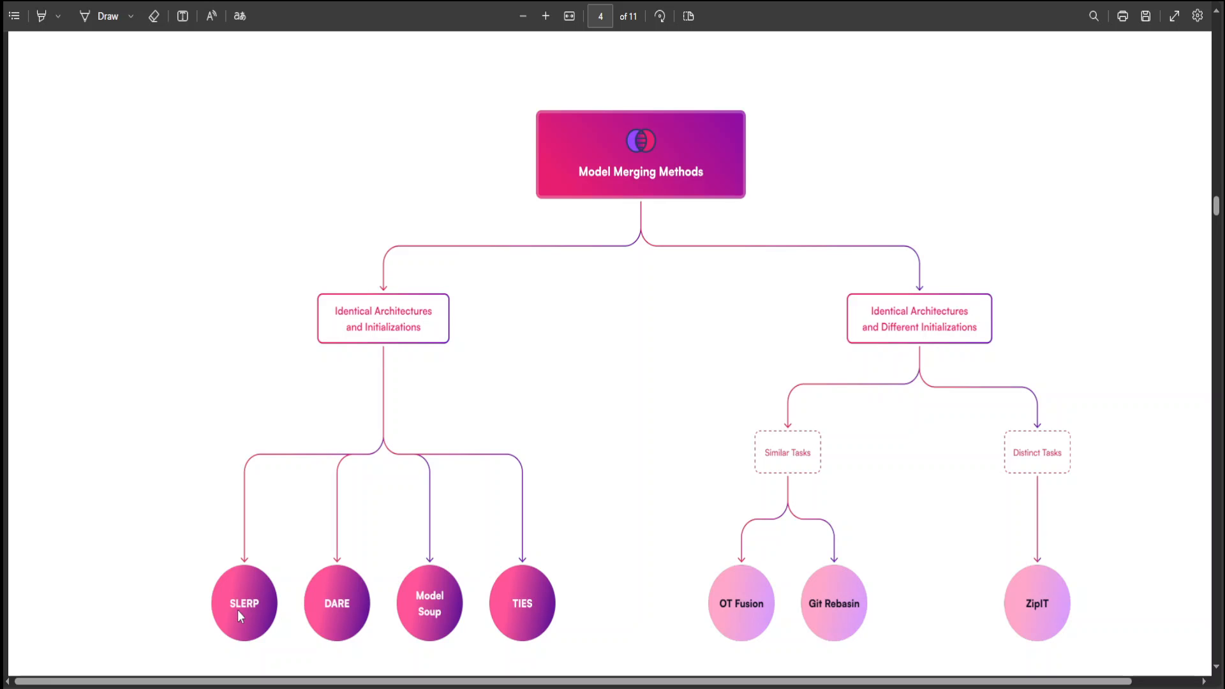
pyautogui.moveTo(67, 293)
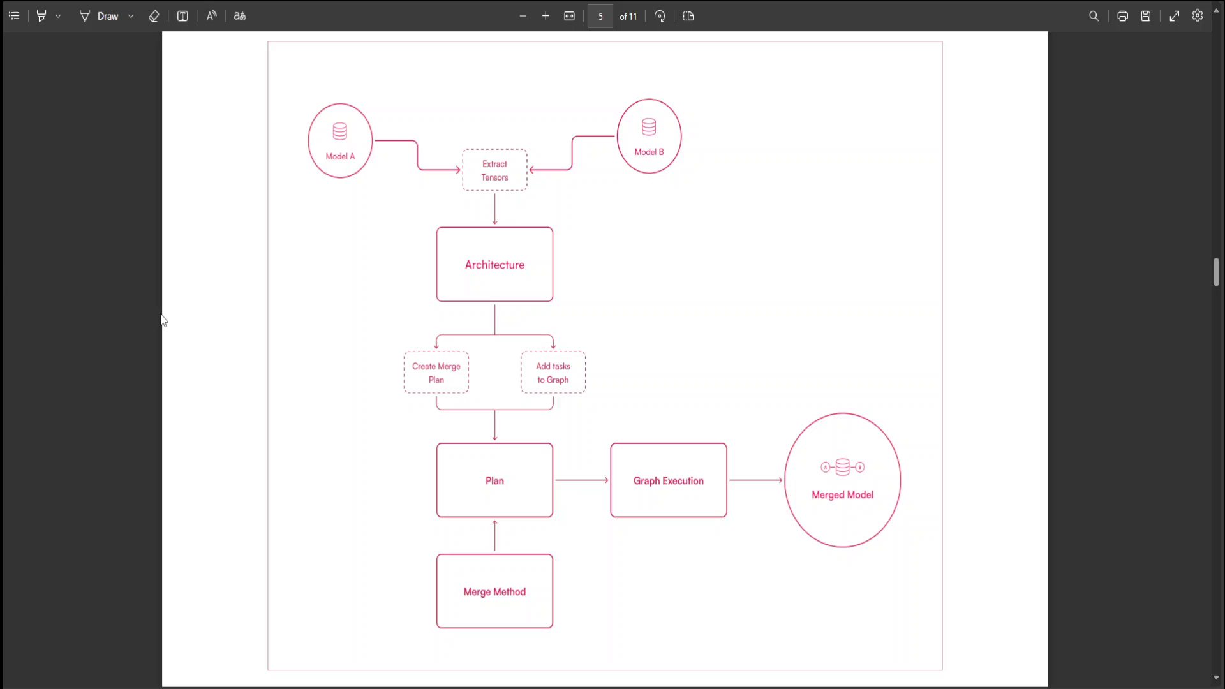
pyautogui.moveTo(343, 267)
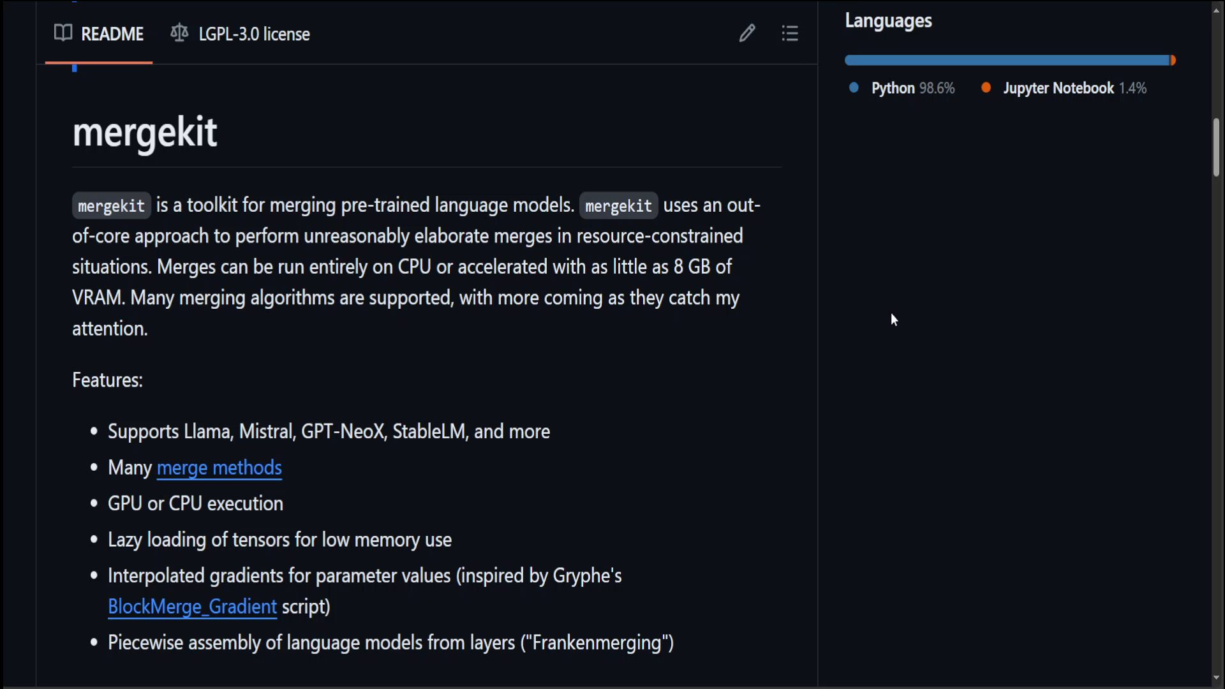
pyautogui.moveTo(207, 286)
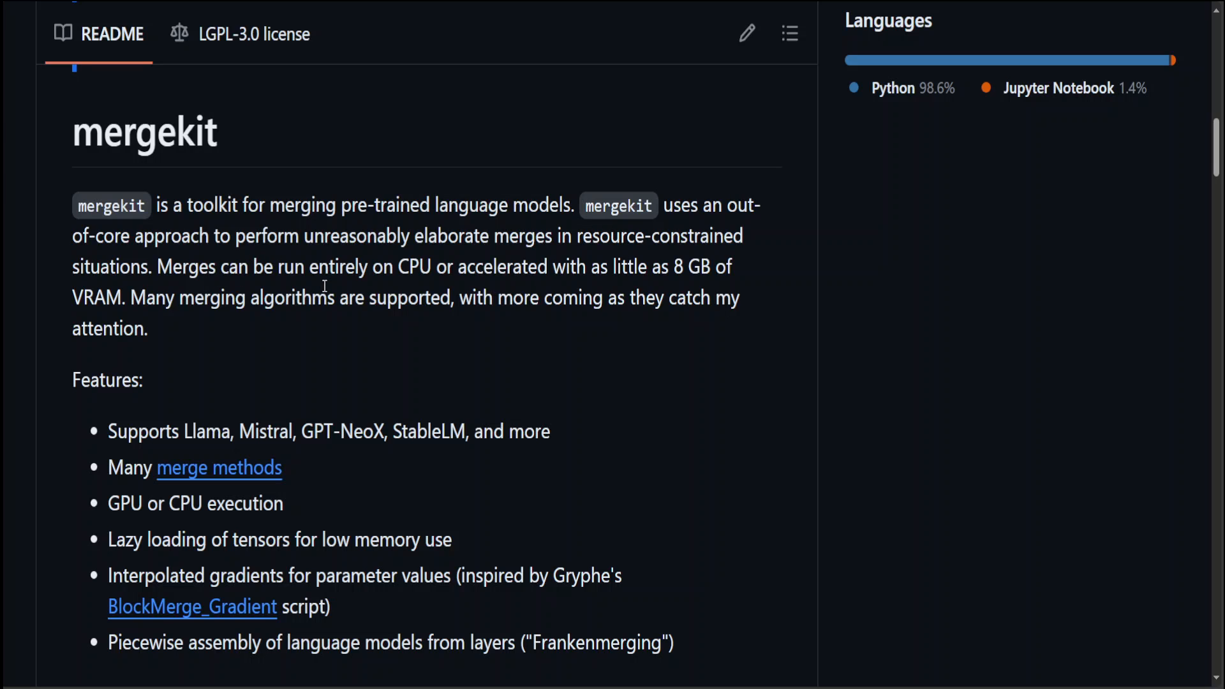
pyautogui.moveTo(383, 403)
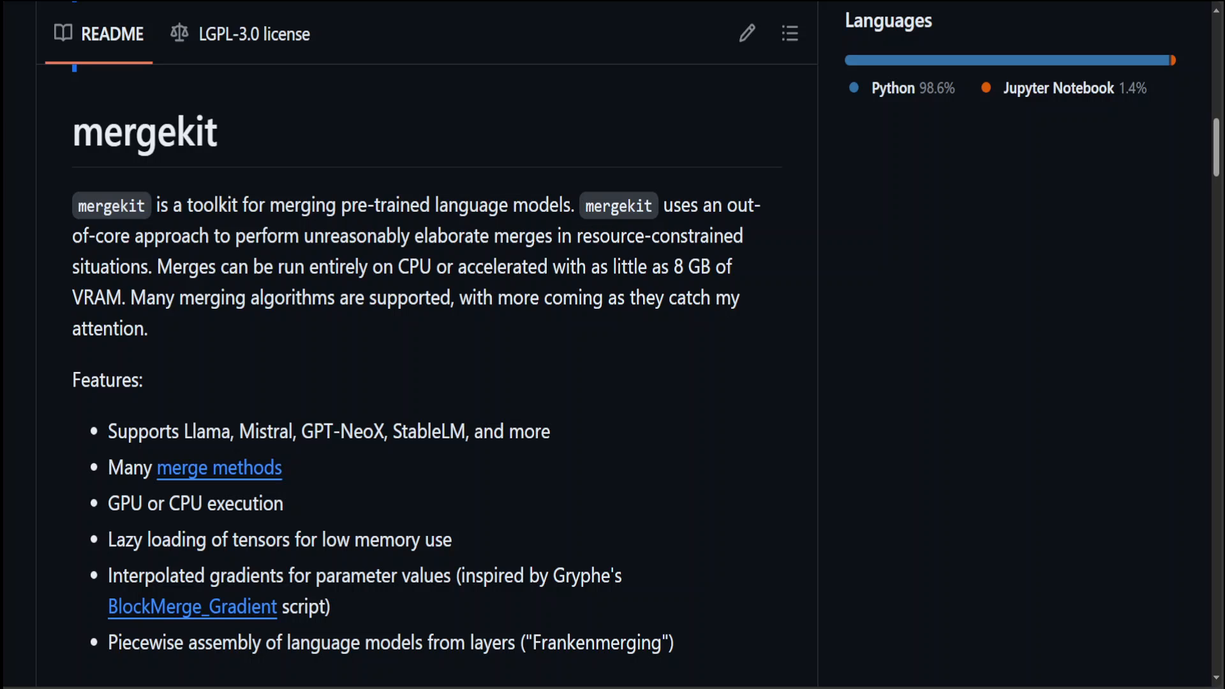
pyautogui.moveTo(604, 620)
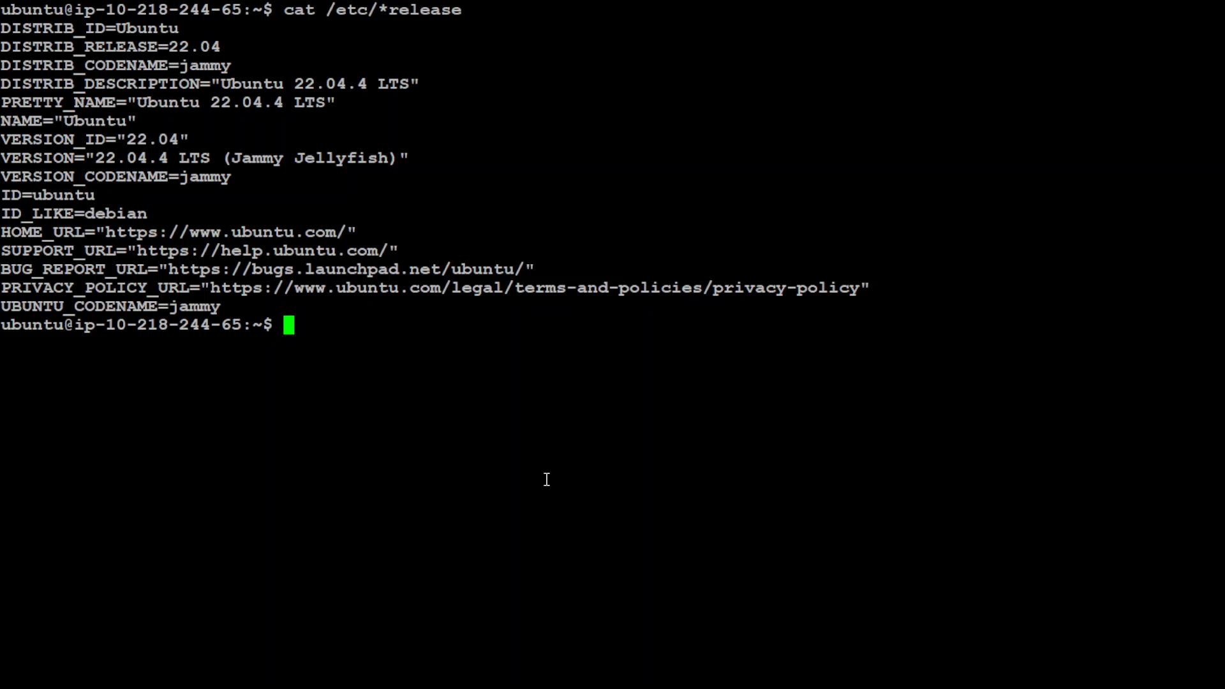
# Clear the Ubuntu release details from the SSH terminal with clear
pyautogui.write('clear')
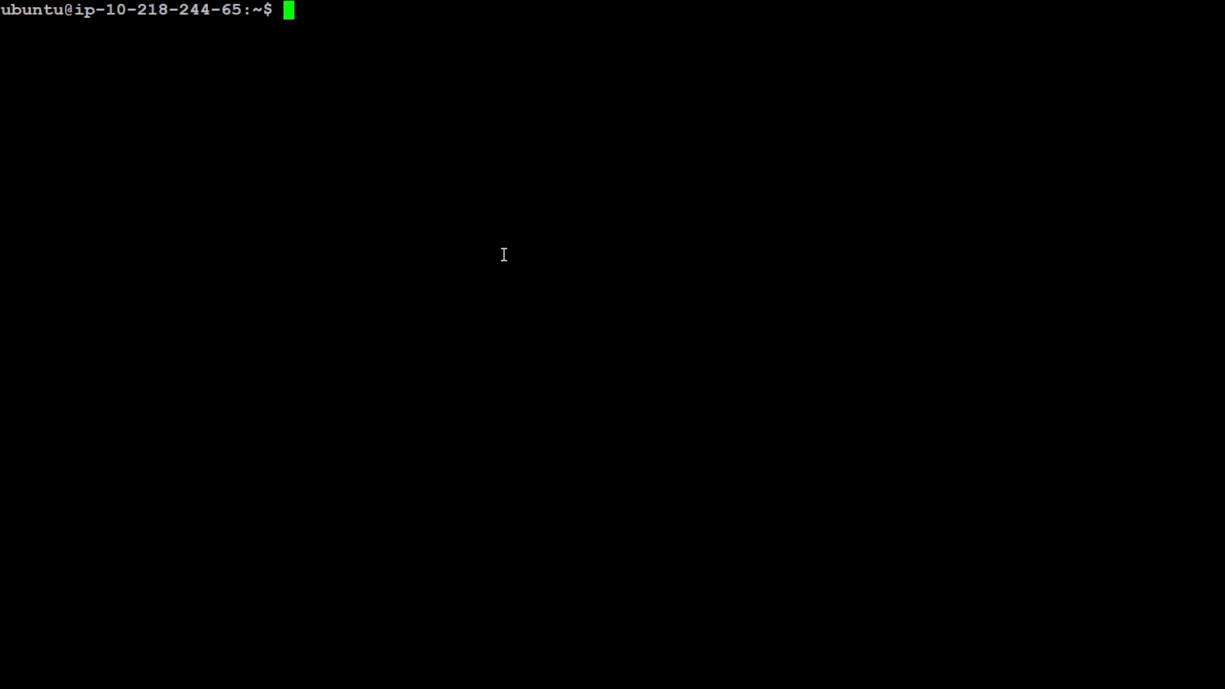
# Clone github.com/cg123/mergekit, enter the mergekit folder and run pip install -e
pyautogui.write('git clone https://github.com/cg123/mergekit.git')
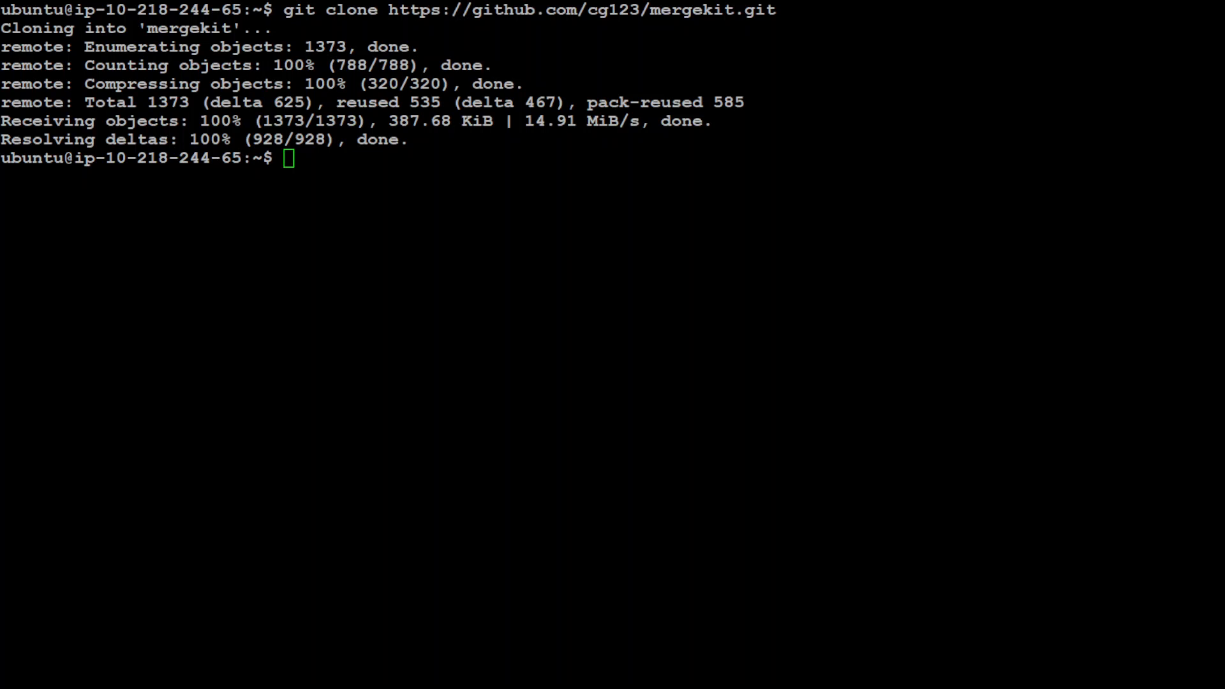
pyautogui.write('cd mergekit')
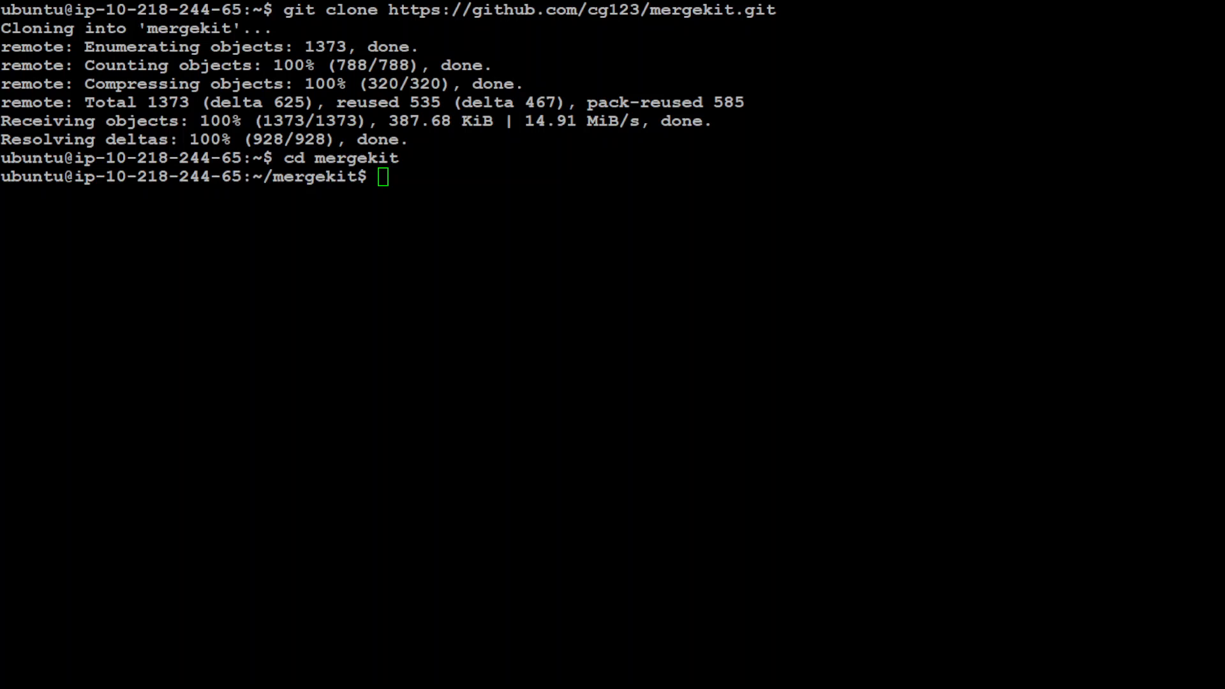
pyautogui.write('pip install -e .')
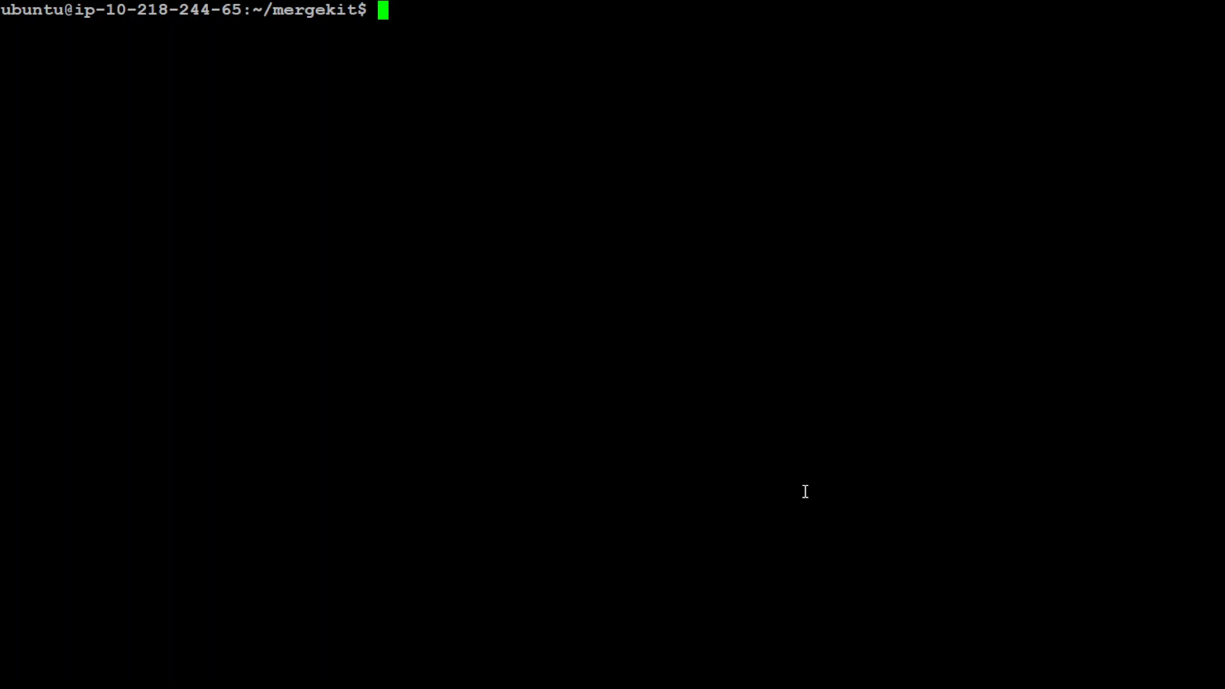
# From the home directory, review mergeconfig.yml's slerp merge of TinyLlama-1.1B-Chat and Platypus2-13B, highlighting values
pyautogui.write('ls')
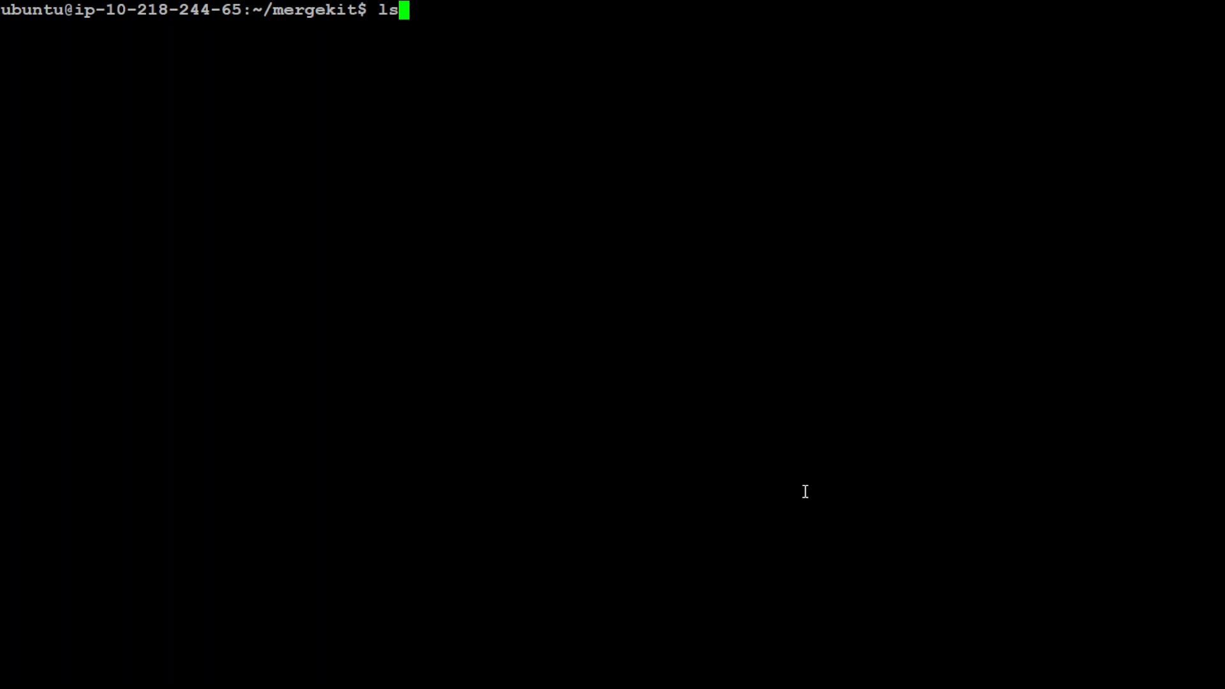
pyautogui.write('cd ..')
pyautogui.write('cat')
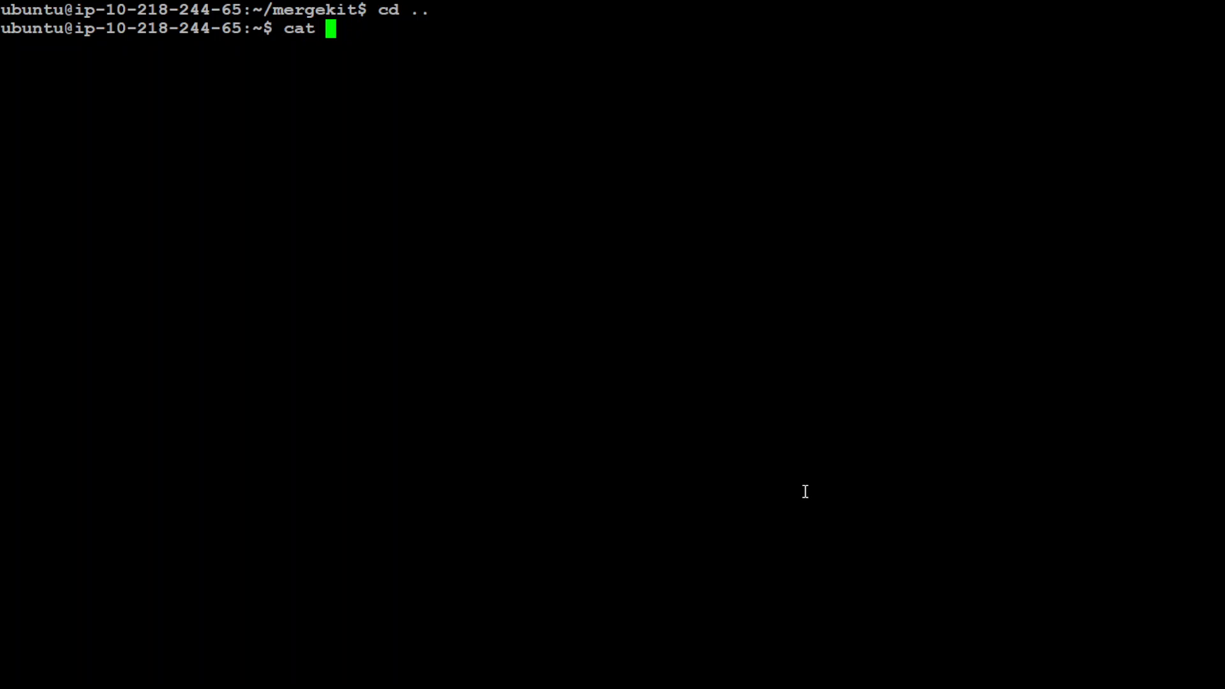
pyautogui.write('mergeconfig.yml')
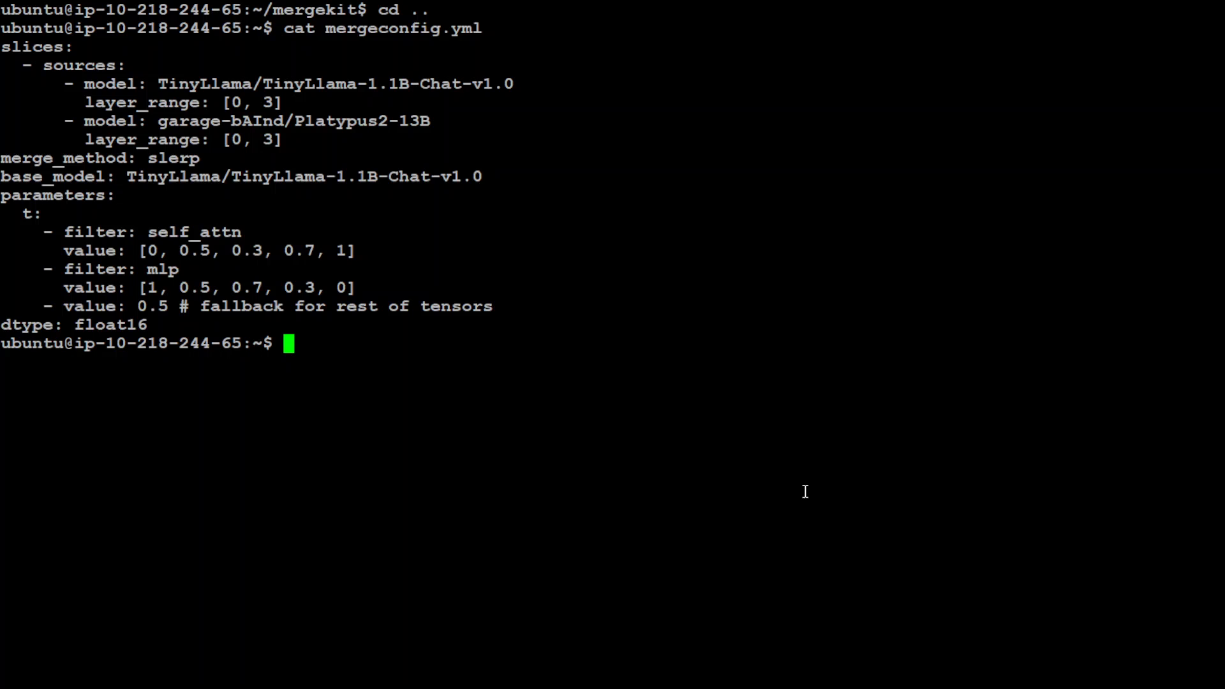
pyautogui.moveTo(749, 383)
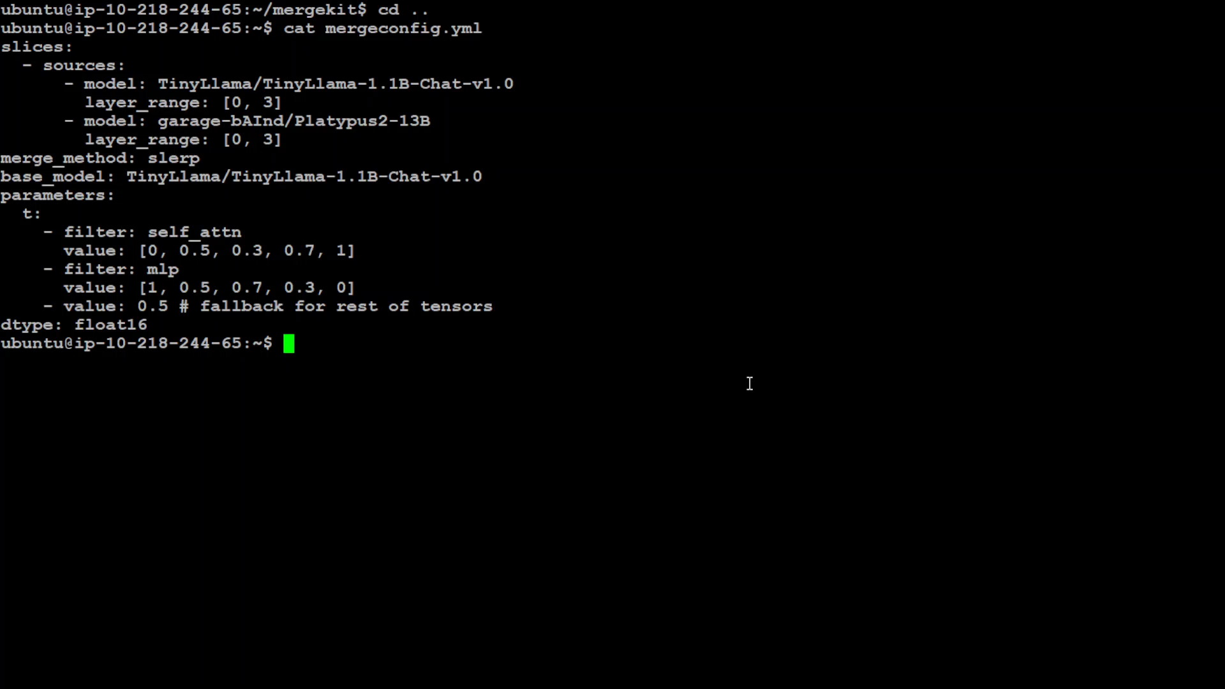
pyautogui.doubleClick(111, 84)
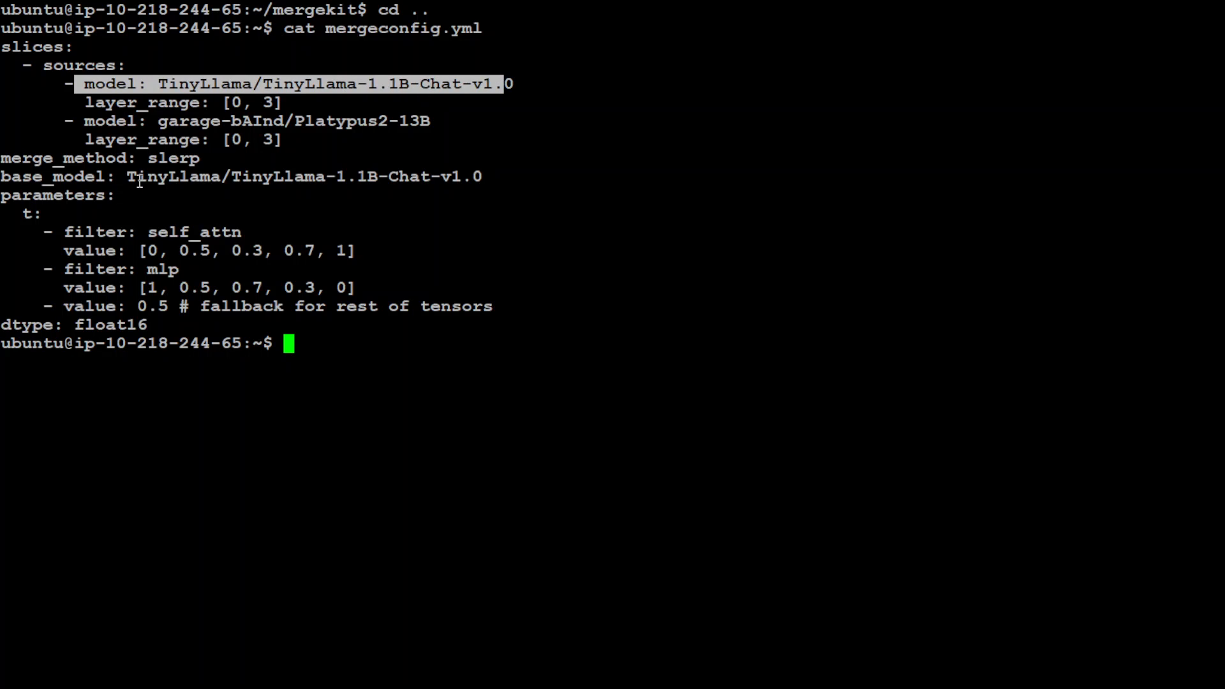
pyautogui.doubleClick(151, 176)
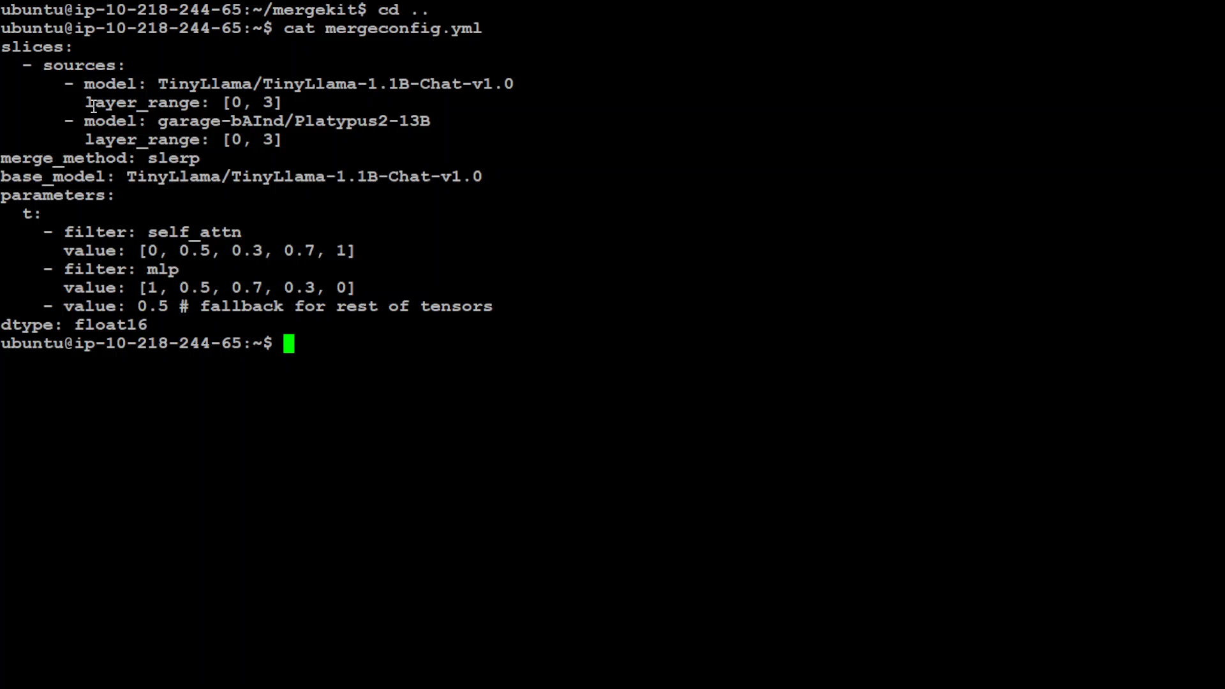
pyautogui.moveTo(290, 107)
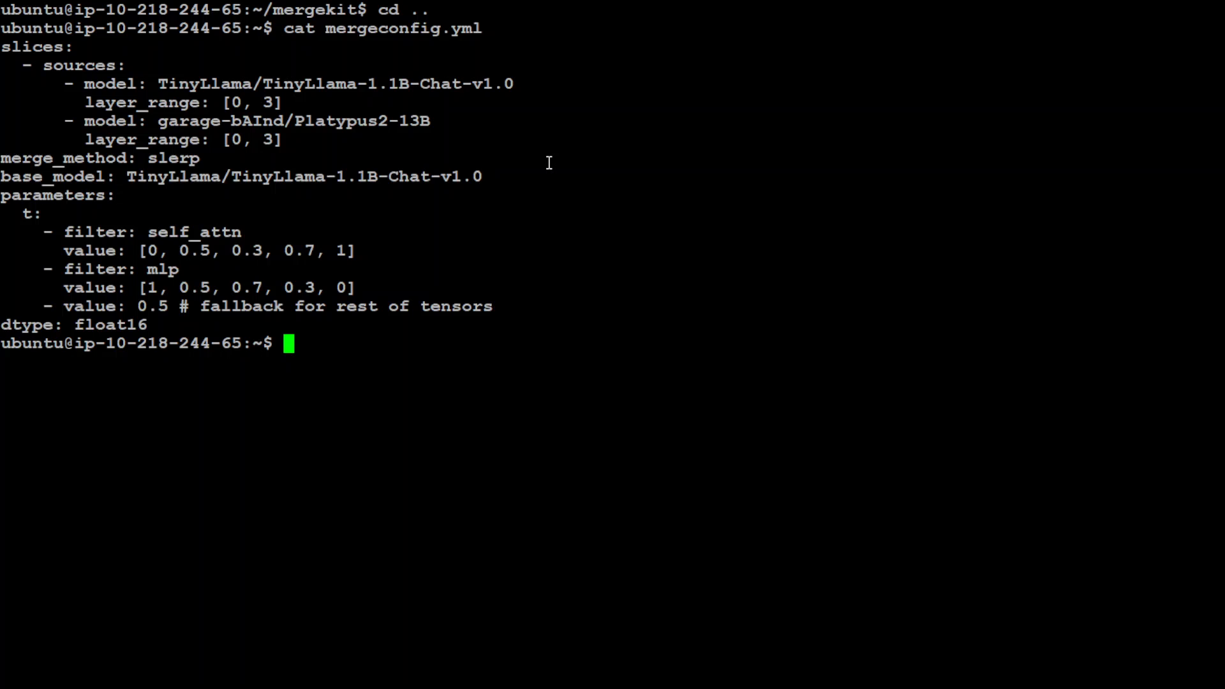
pyautogui.moveTo(15, 57)
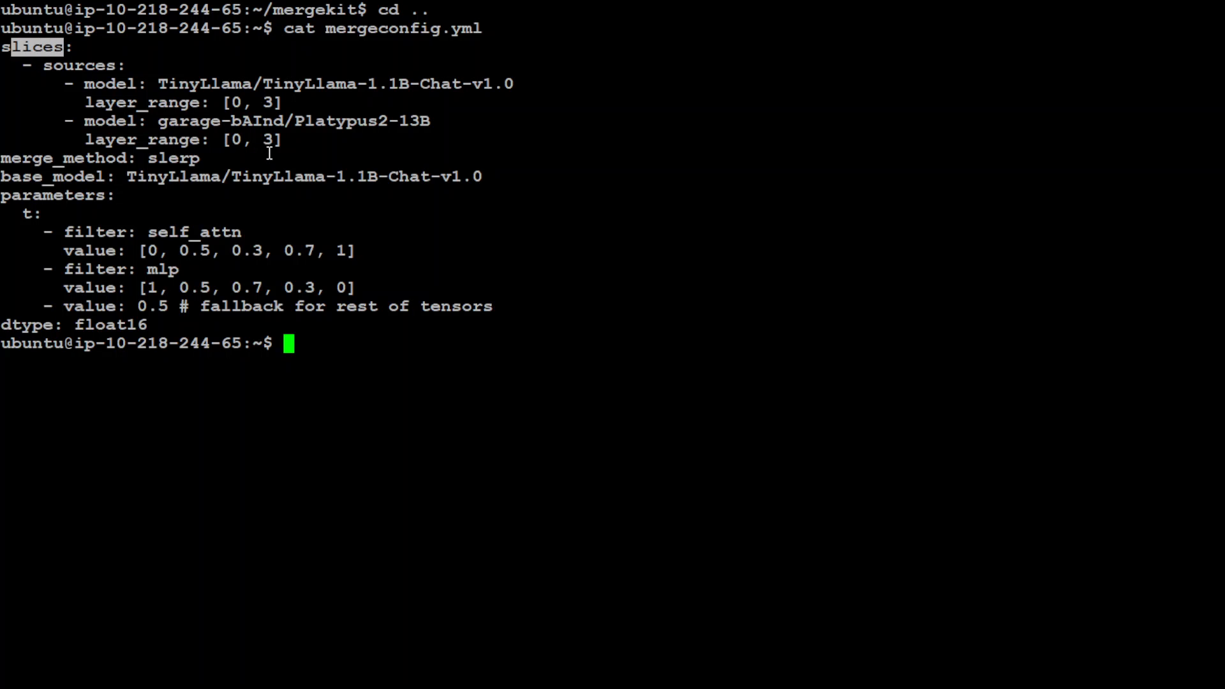
pyautogui.moveTo(279, 205)
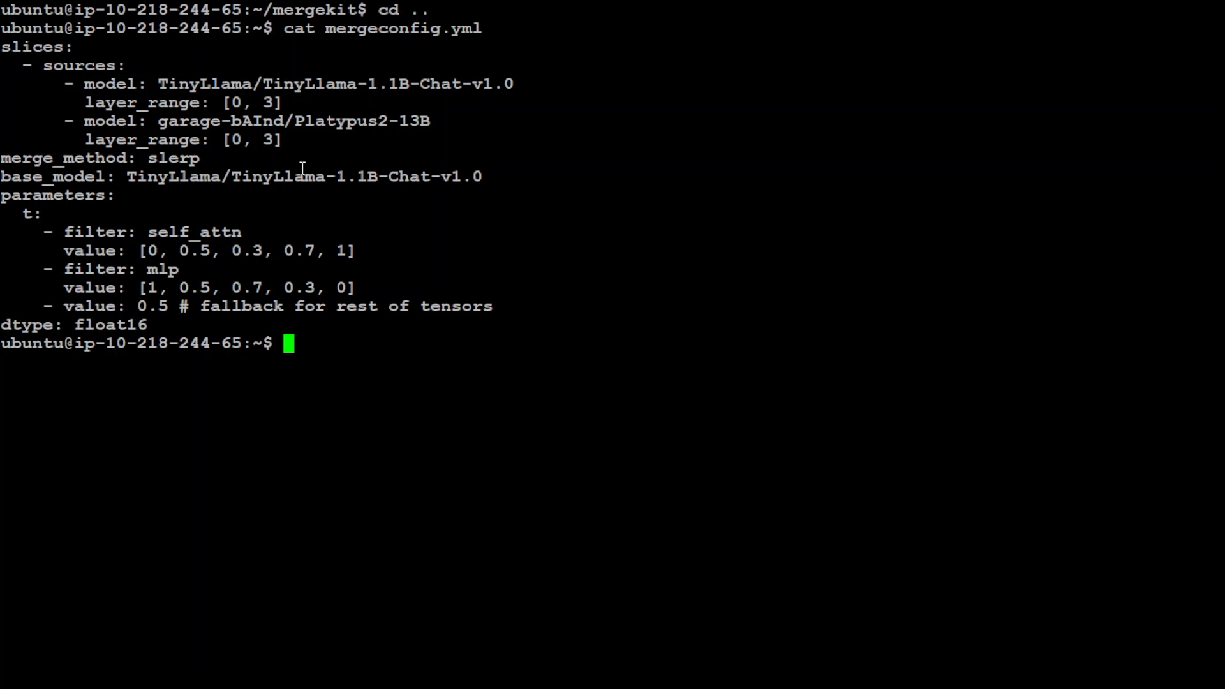
pyautogui.doubleClick(183, 84)
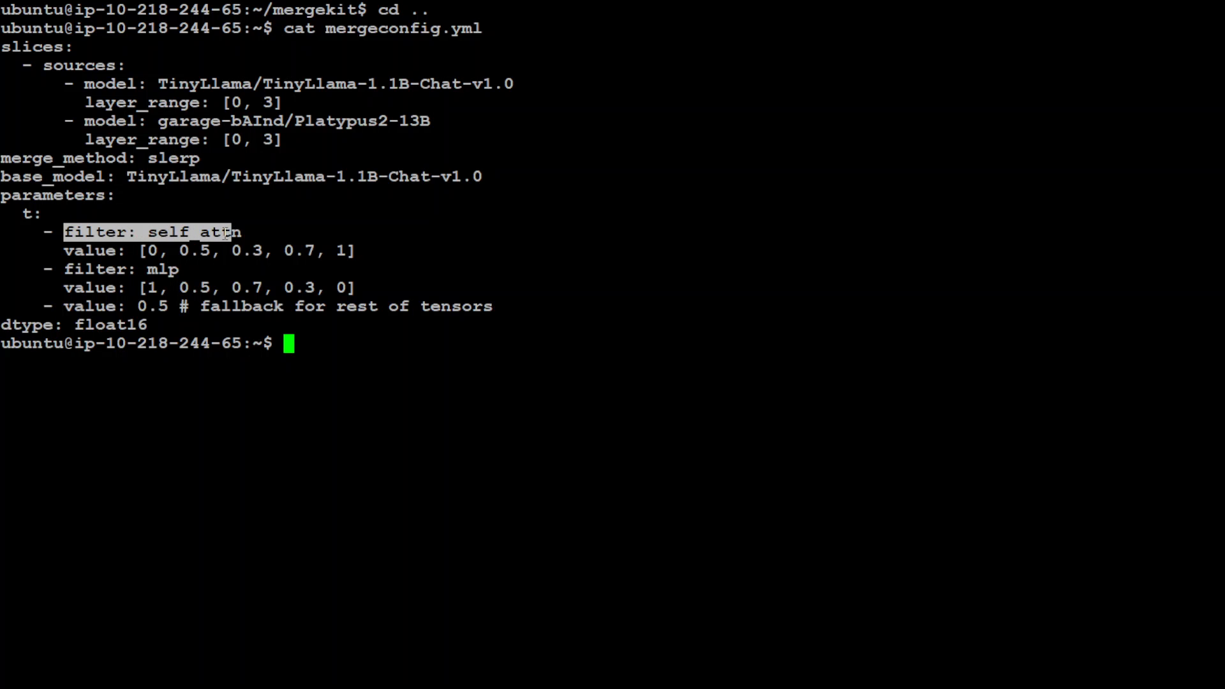
pyautogui.moveTo(170, 255)
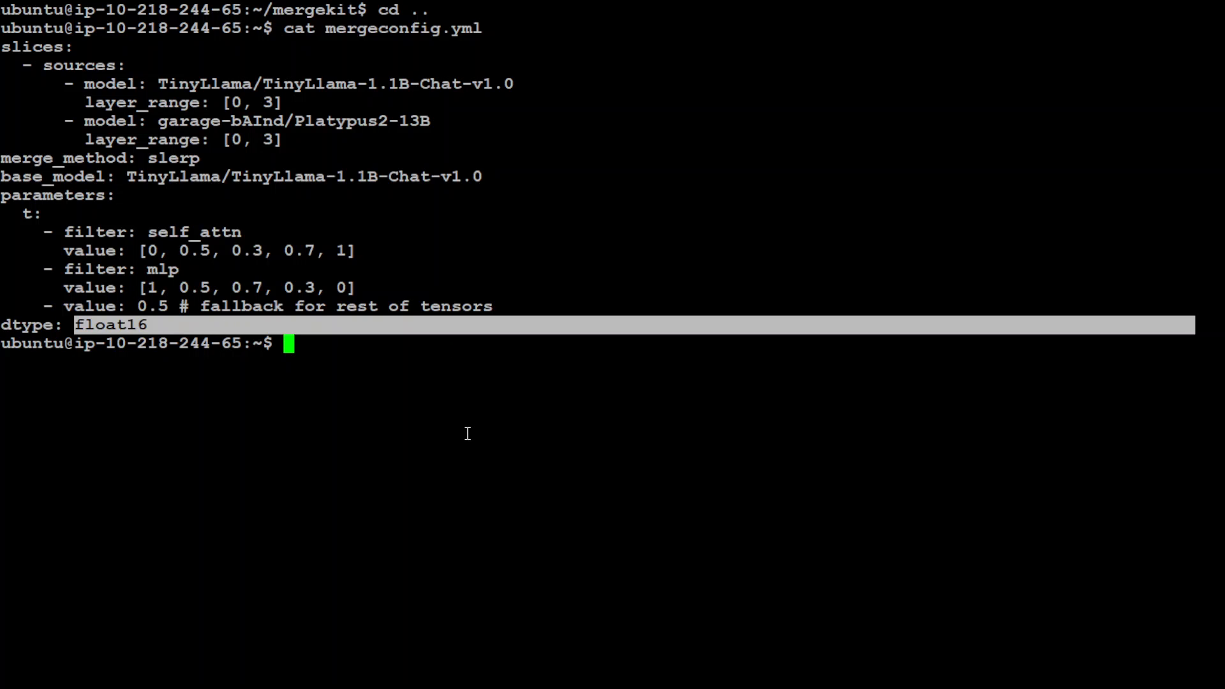
pyautogui.moveTo(453, 330)
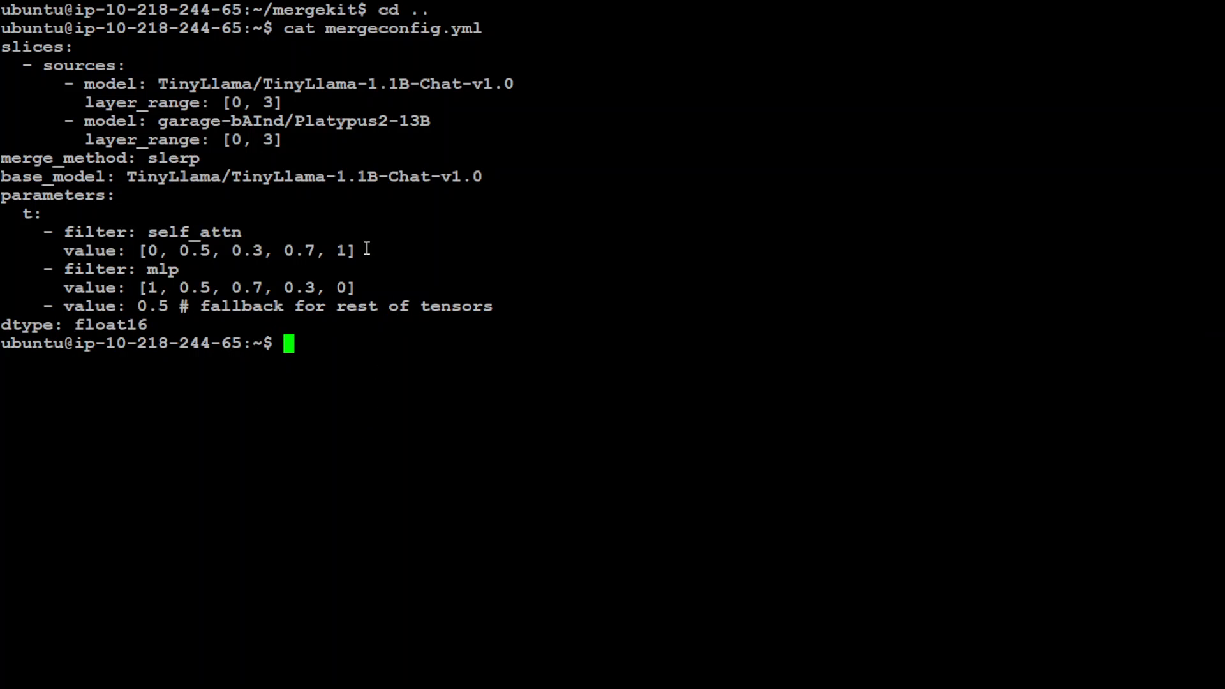
pyautogui.doubleClick(351, 28)
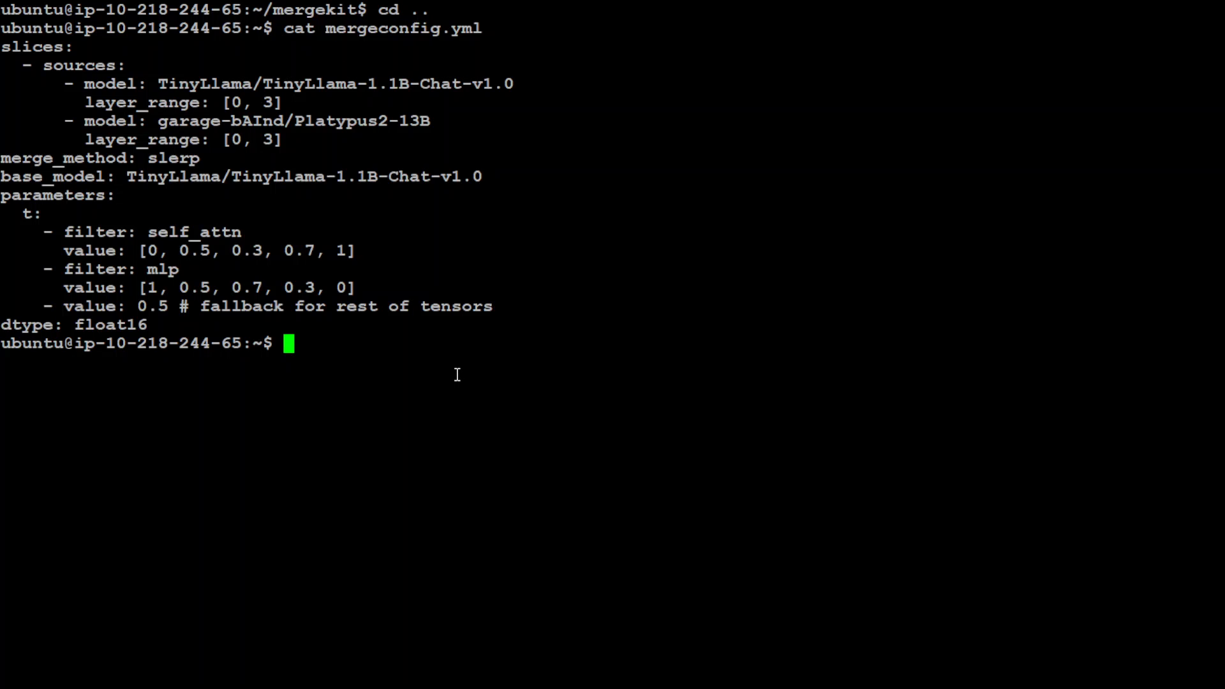
pyautogui.moveTo(456, 375)
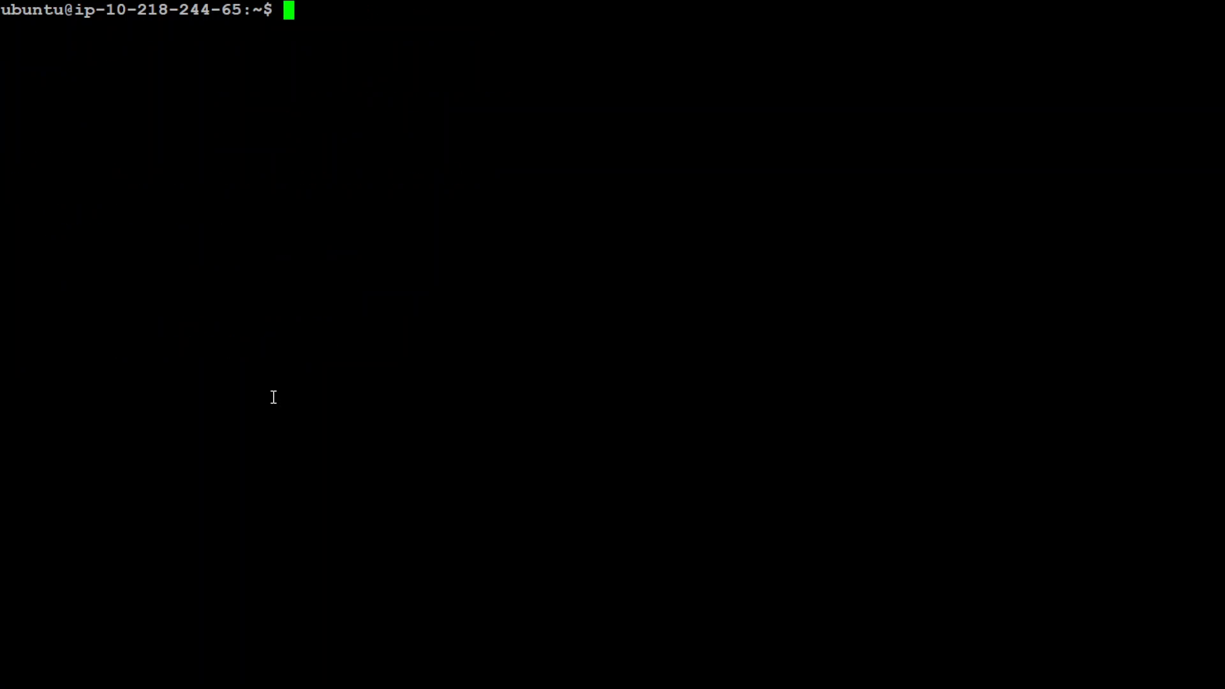
# Confirm python3 launches Python 3.10.12, exit it and clear the terminal
pyautogui.write('python')
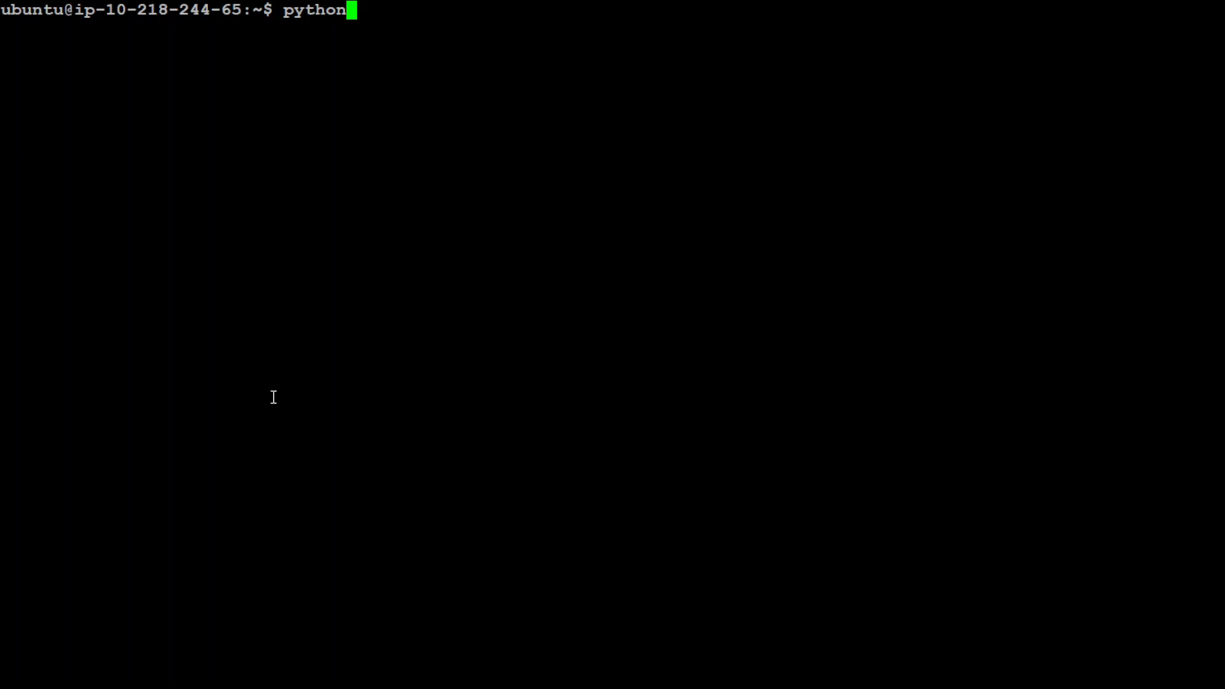
pyautogui.write('3')
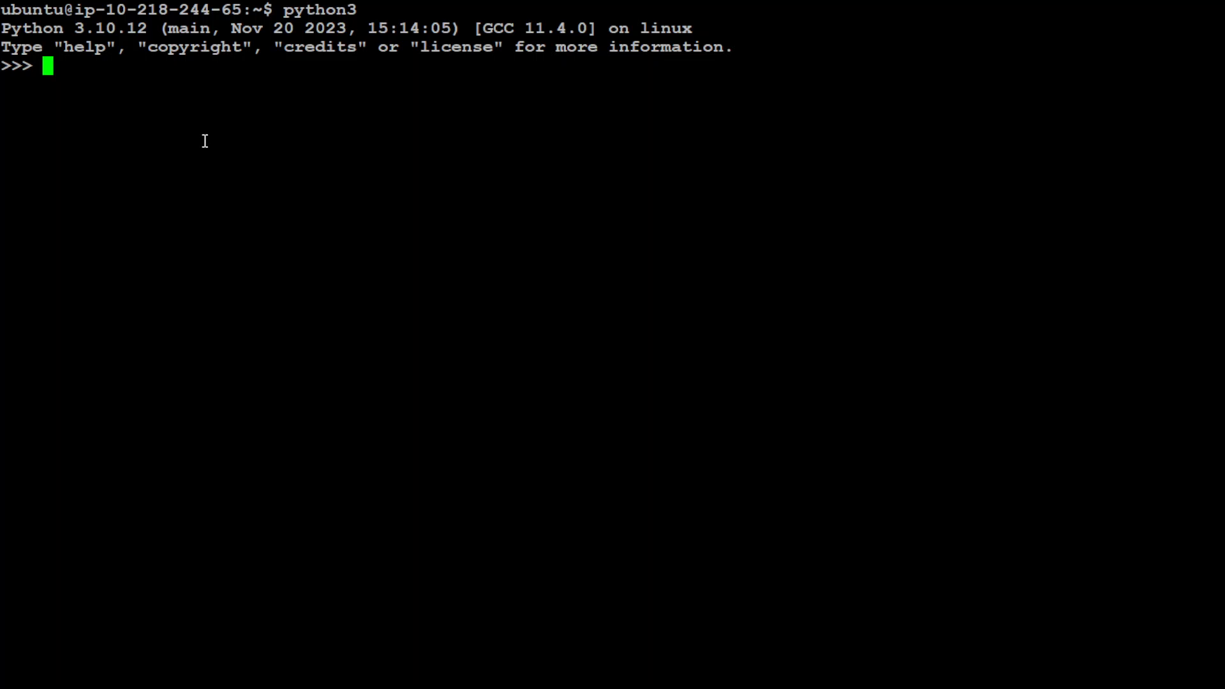
pyautogui.write('exit(')
pyautogui.write('mkdir merged')
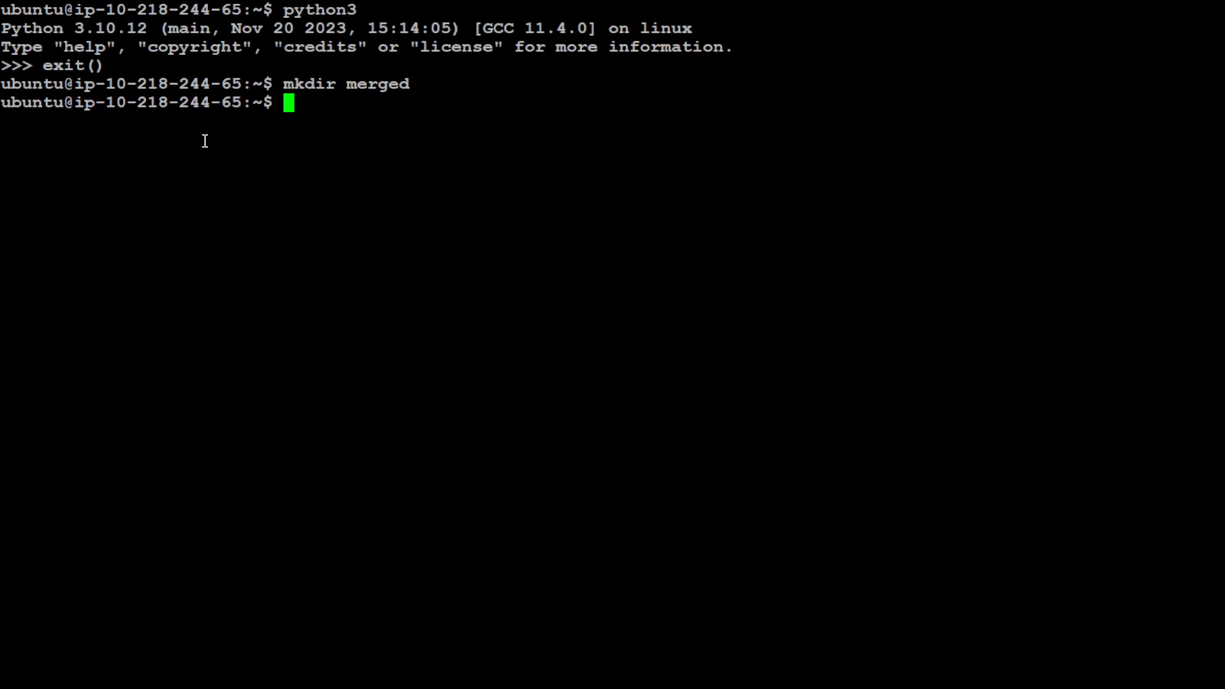
pyautogui.write('clear')
pyautogui.write('python')
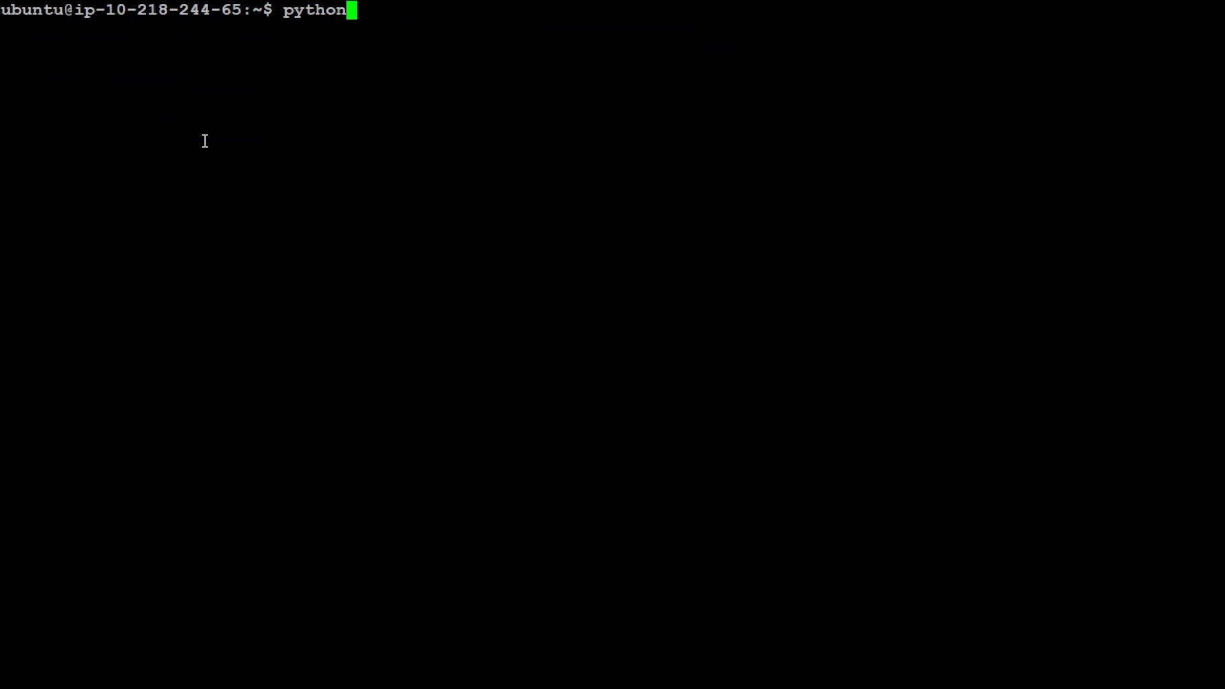
# Start python3 and set OUTPUT_PATH "./merged", LORA_MERGE_CACHE "/tmp", CONFIG_YML "mergeconfig.yml"
pyautogui.write('3')
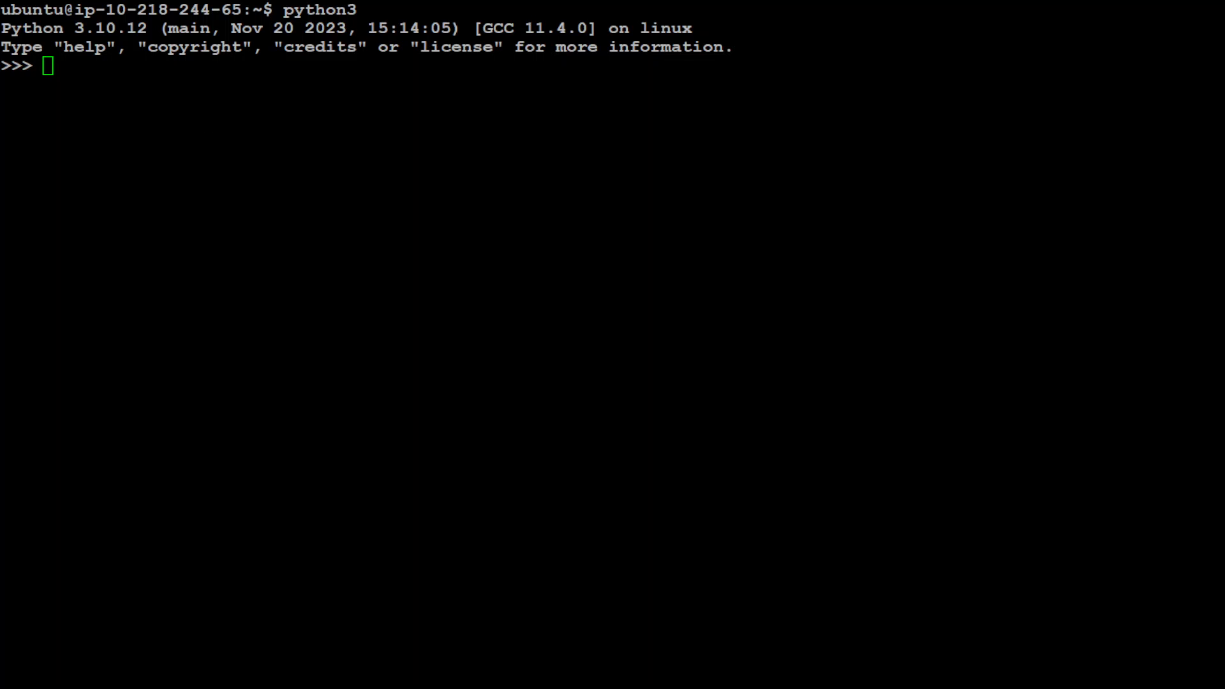
pyautogui.write('OUTPUT_PATH = "./merged"')
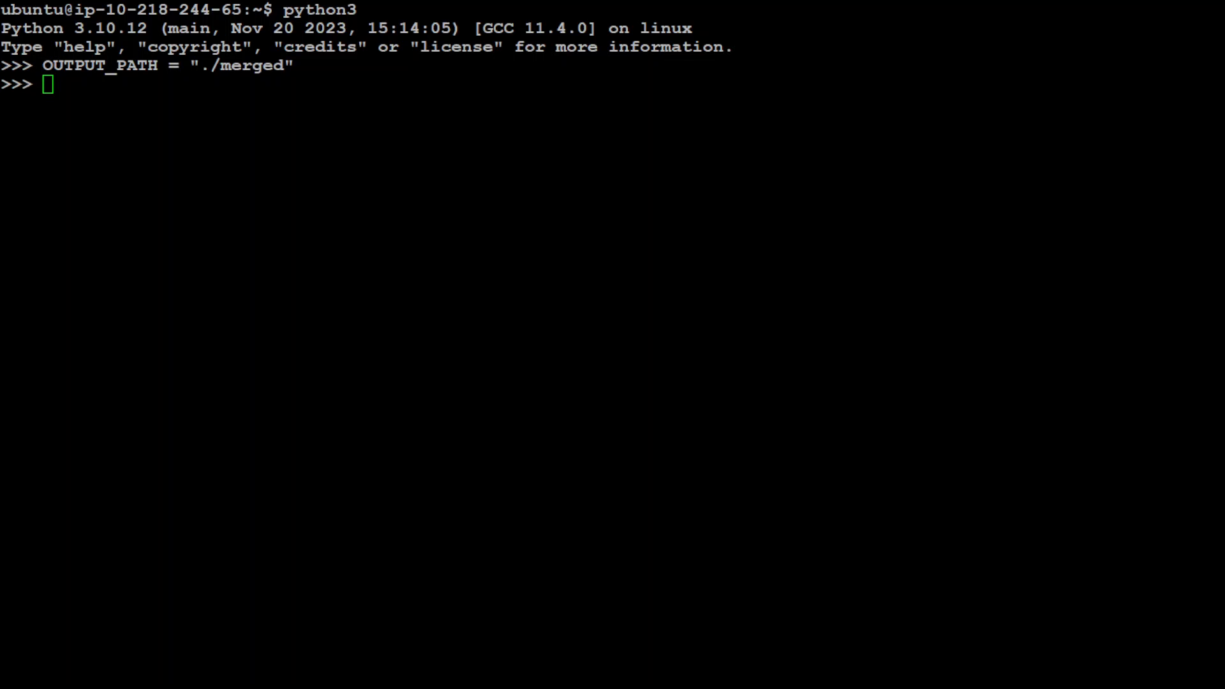
pyautogui.write('LORA_MERGE_CACHE = "/tmp"')
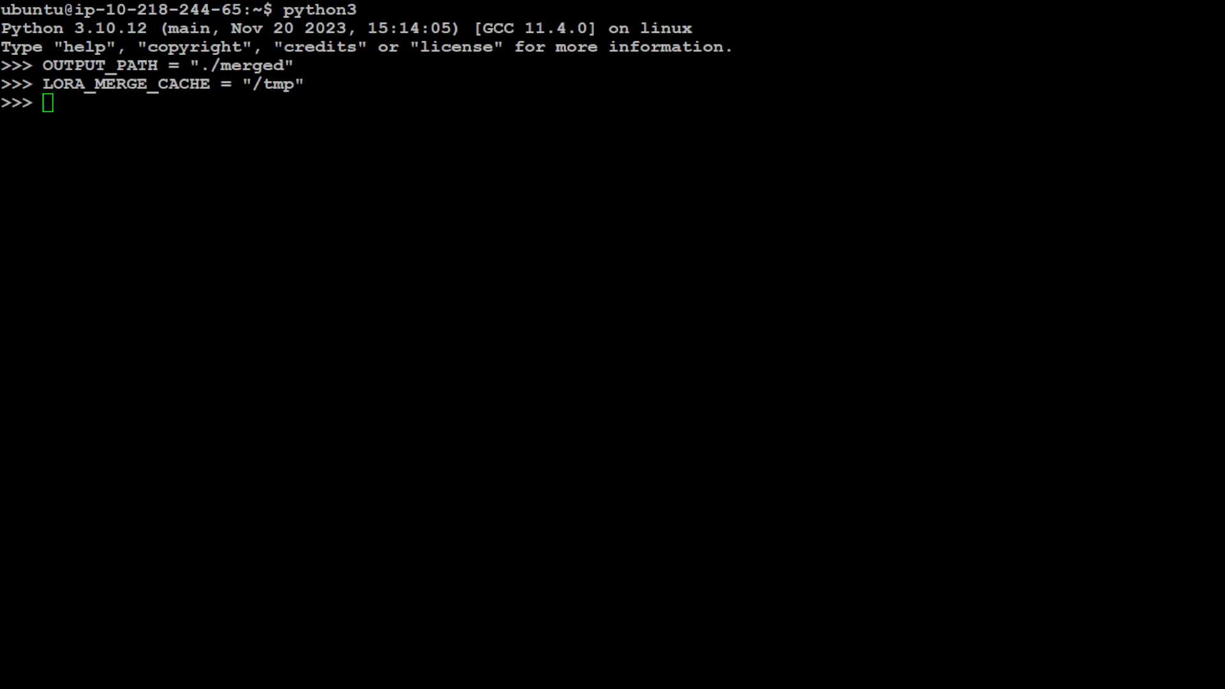
pyautogui.write('CONFIG_YML = "mergeconfig.yml"')
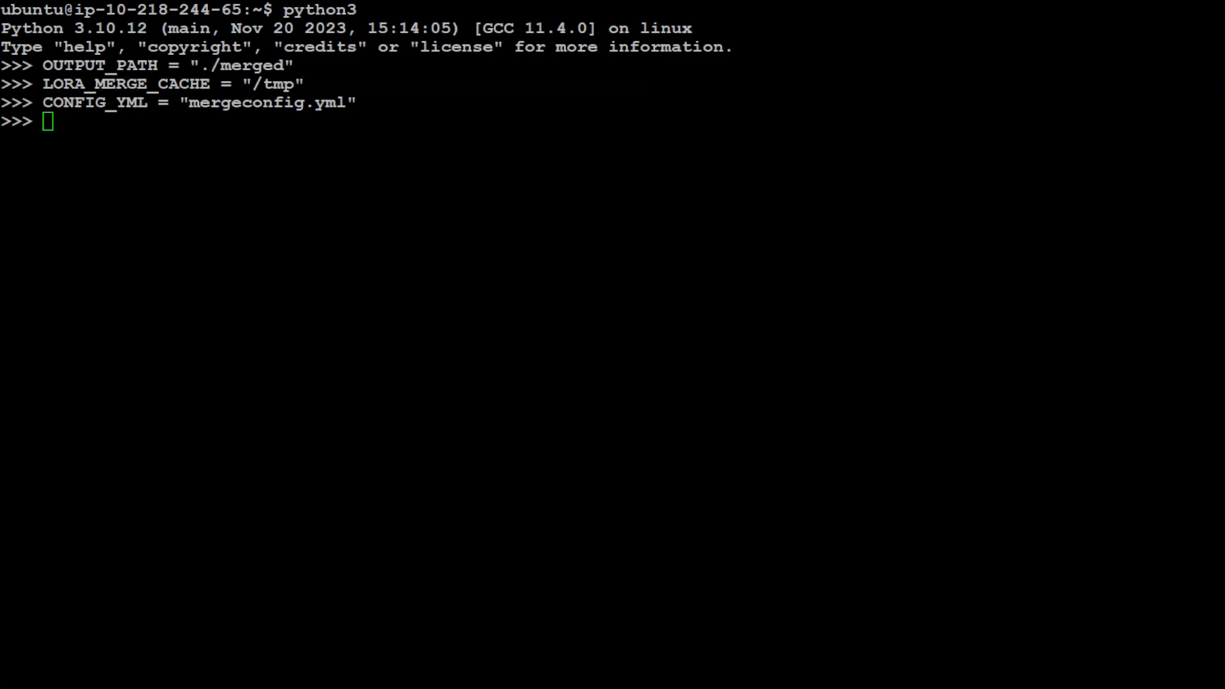
# Set COPY_TOKENIZER True, LAZY_UNPICKLE and LOW_CPU_MEMORY False, and import torch
pyautogui.write('COPY_TOKENIZER = True')
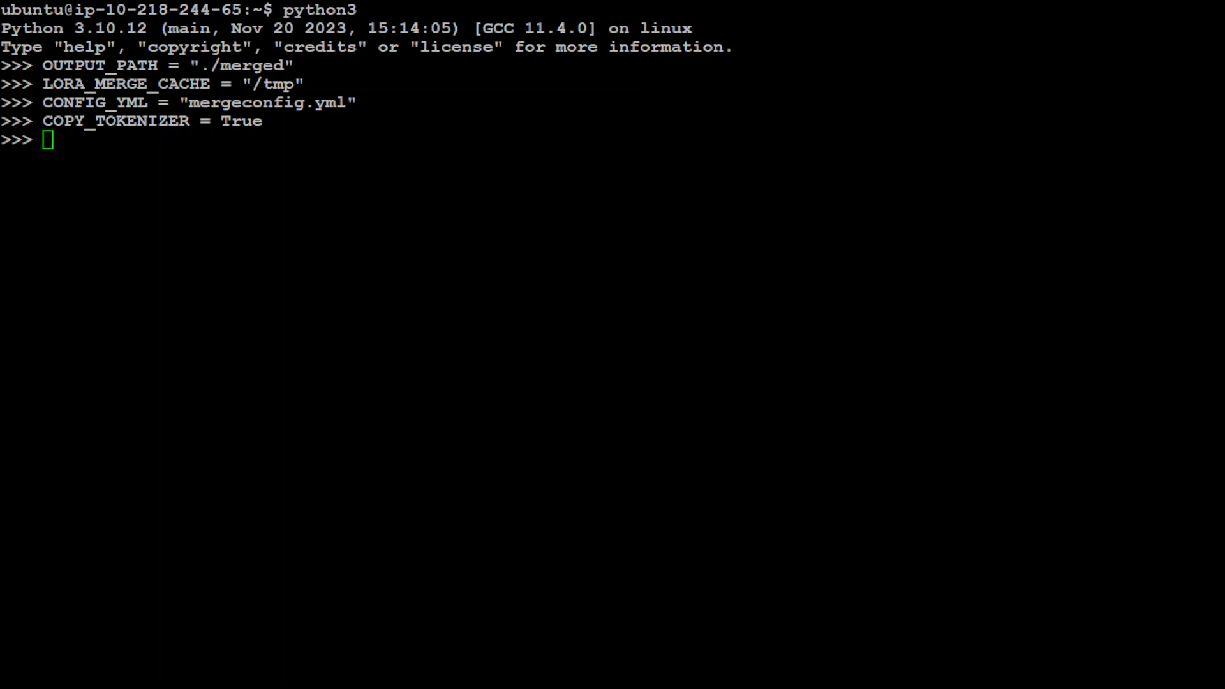
pyautogui.write('LAZY_UNPICKLE = False')
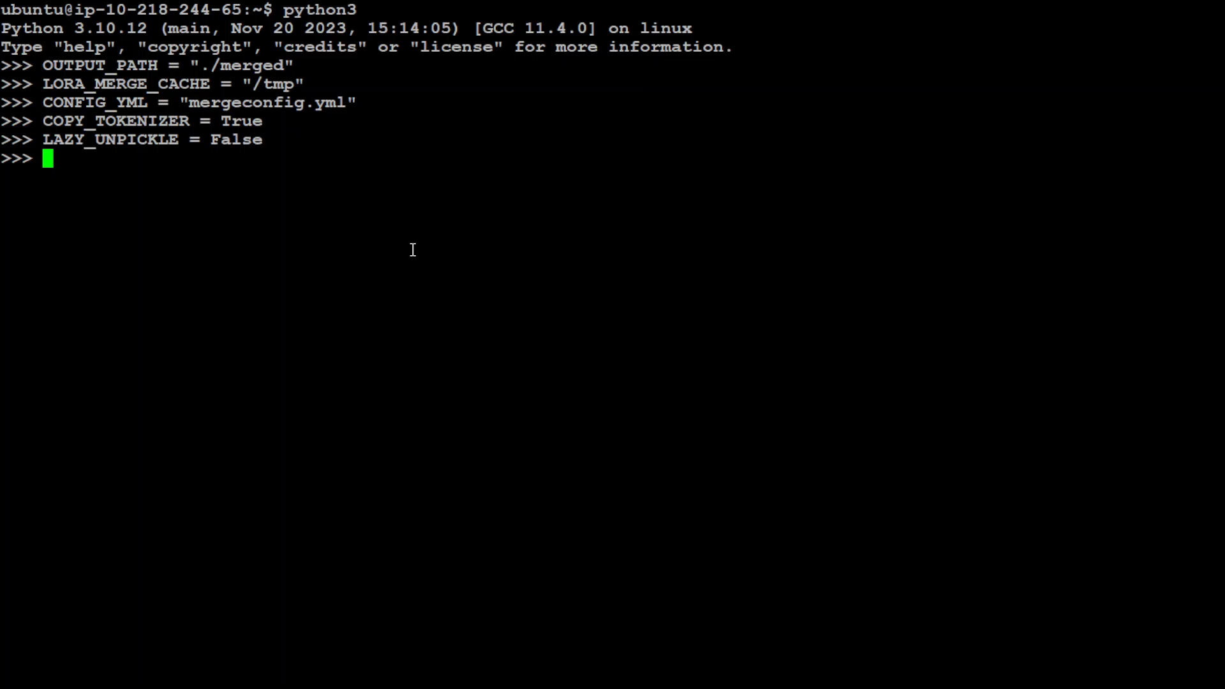
pyautogui.write('LOW_CPU_MEMORY = False')
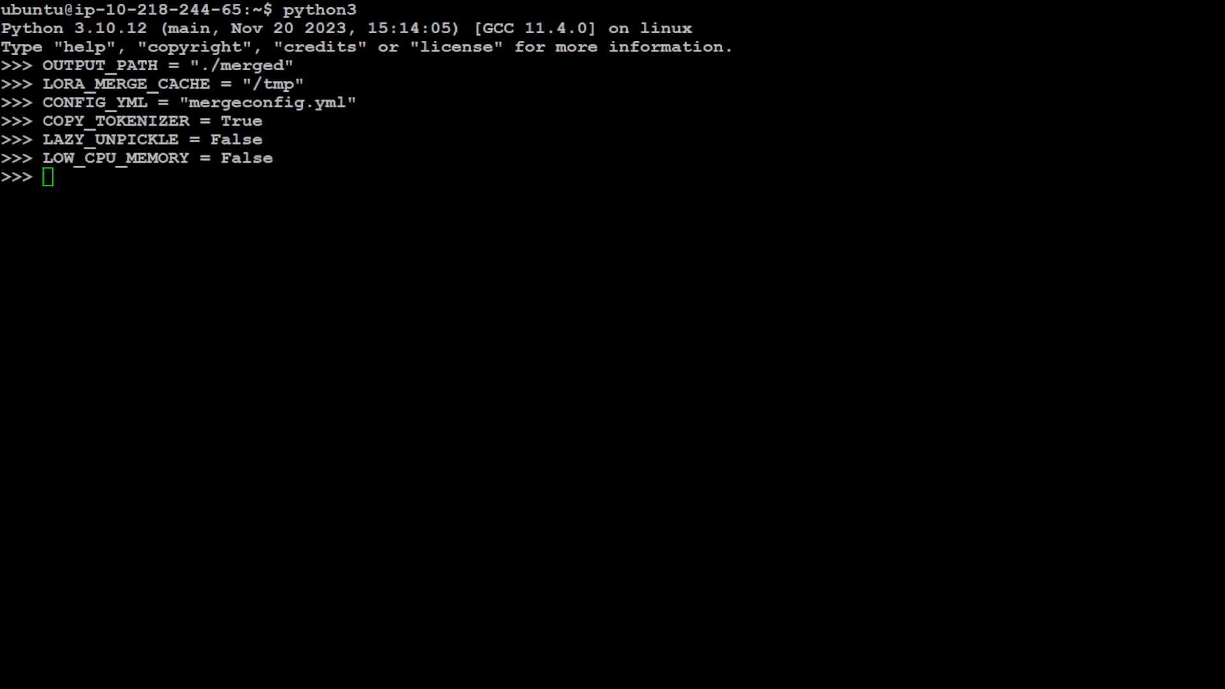
pyautogui.write('import torch')
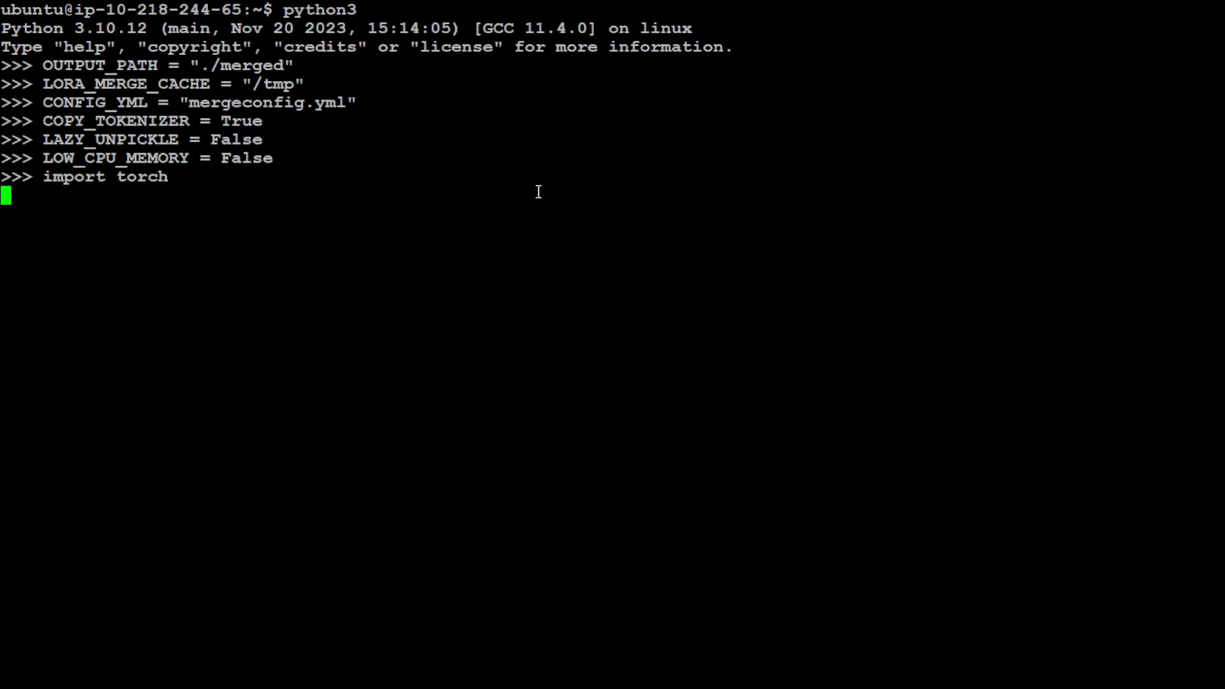
# Import yaml, MergeConfiguration, MergeOptions and run_merge, then run the merge until Done! prints
pyautogui.write('import yaml')
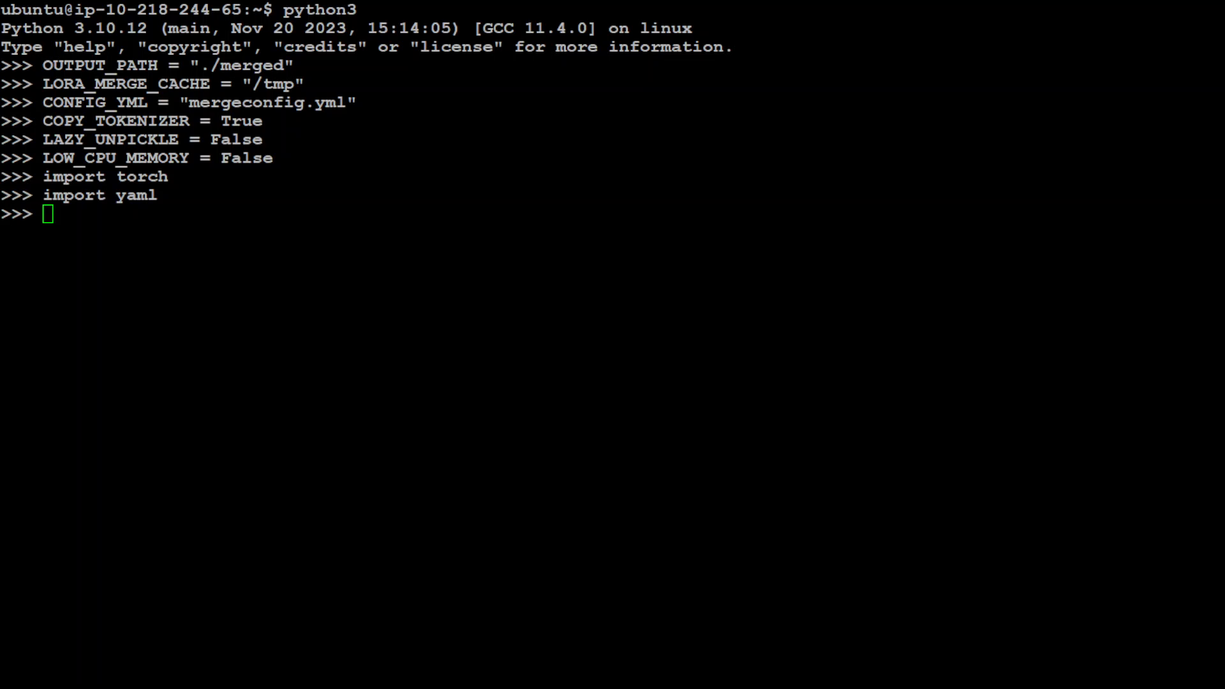
pyautogui.write('from mergekit.config import MergeConfiguration')
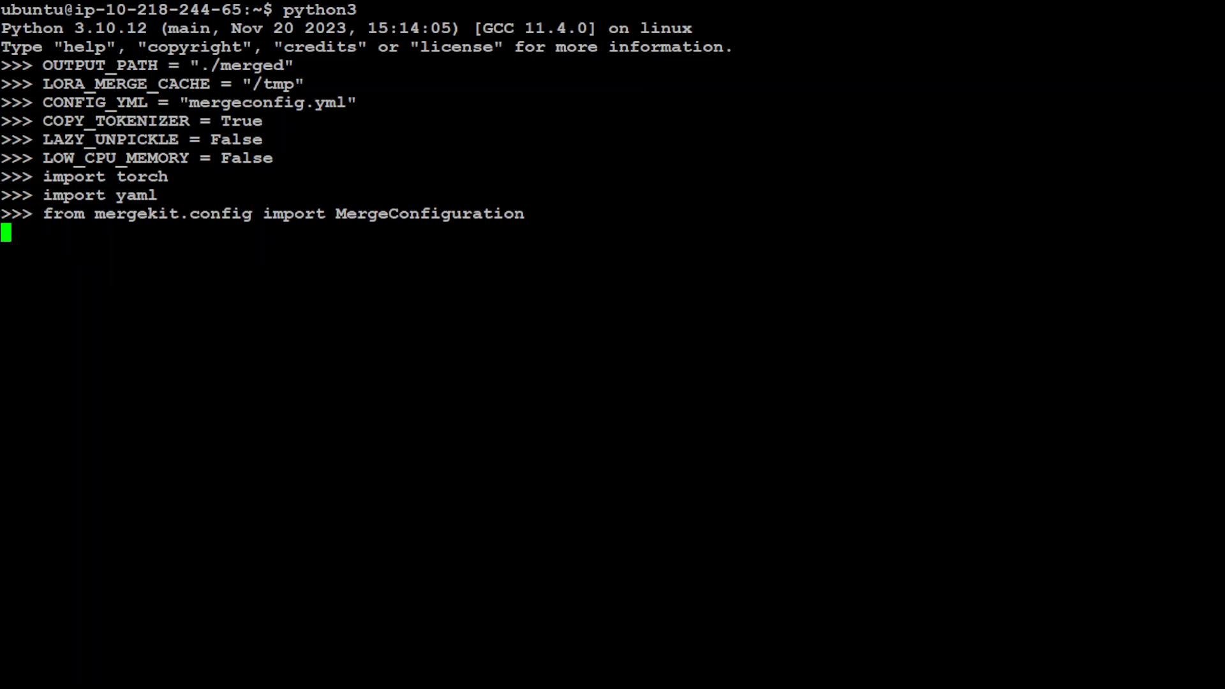
pyautogui.moveTo(521, 312)
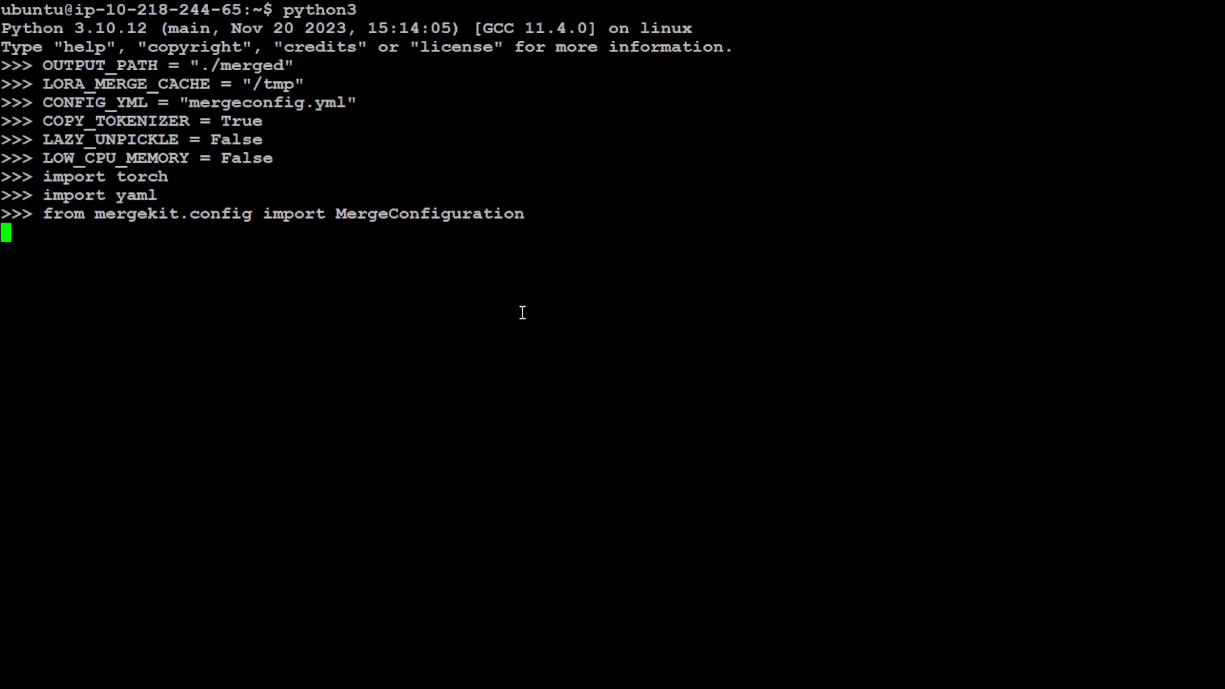
pyautogui.write('from mergekit.merge import MergeOptions, run_merge')
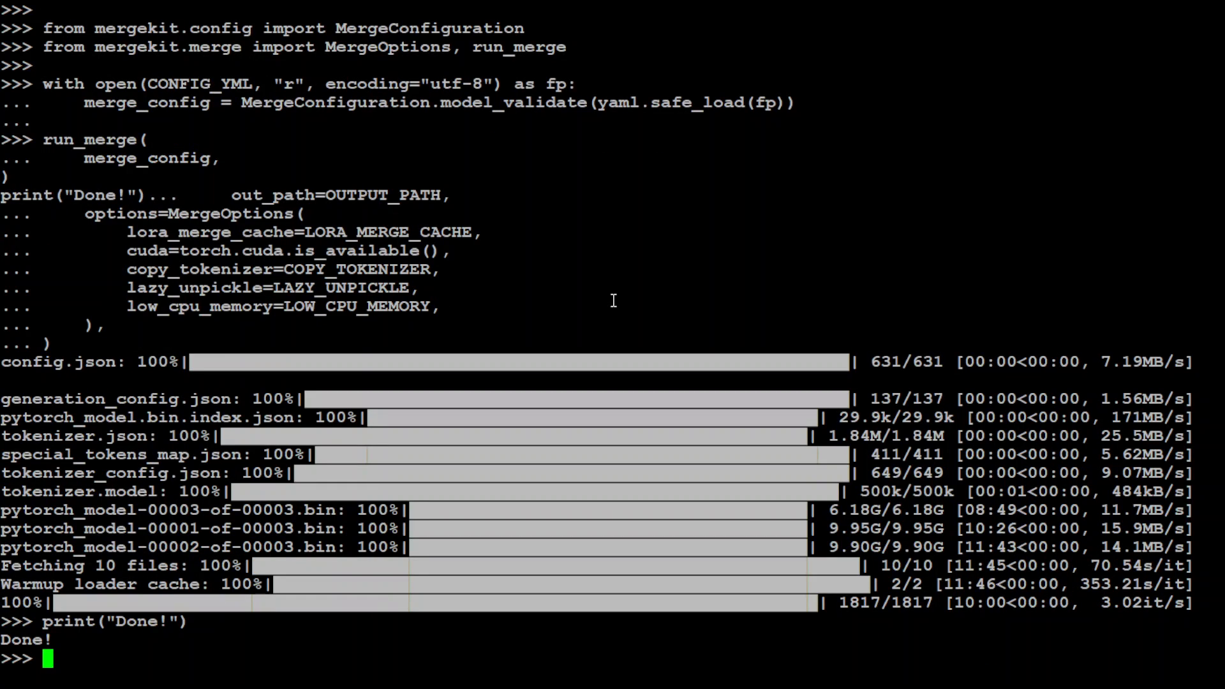
# Exit Python and list ./merged with ls -ltr, showing safetensors shards, config and tokenizer
pyautogui.write('exit(')
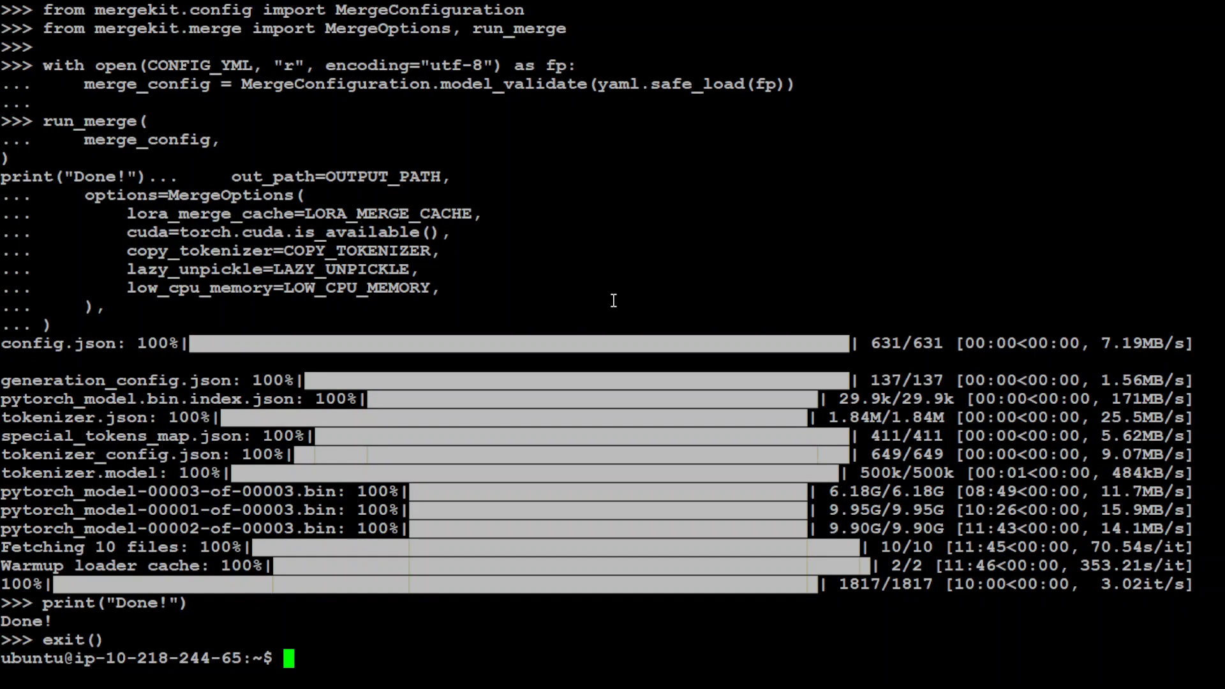
pyautogui.write('cd merged')
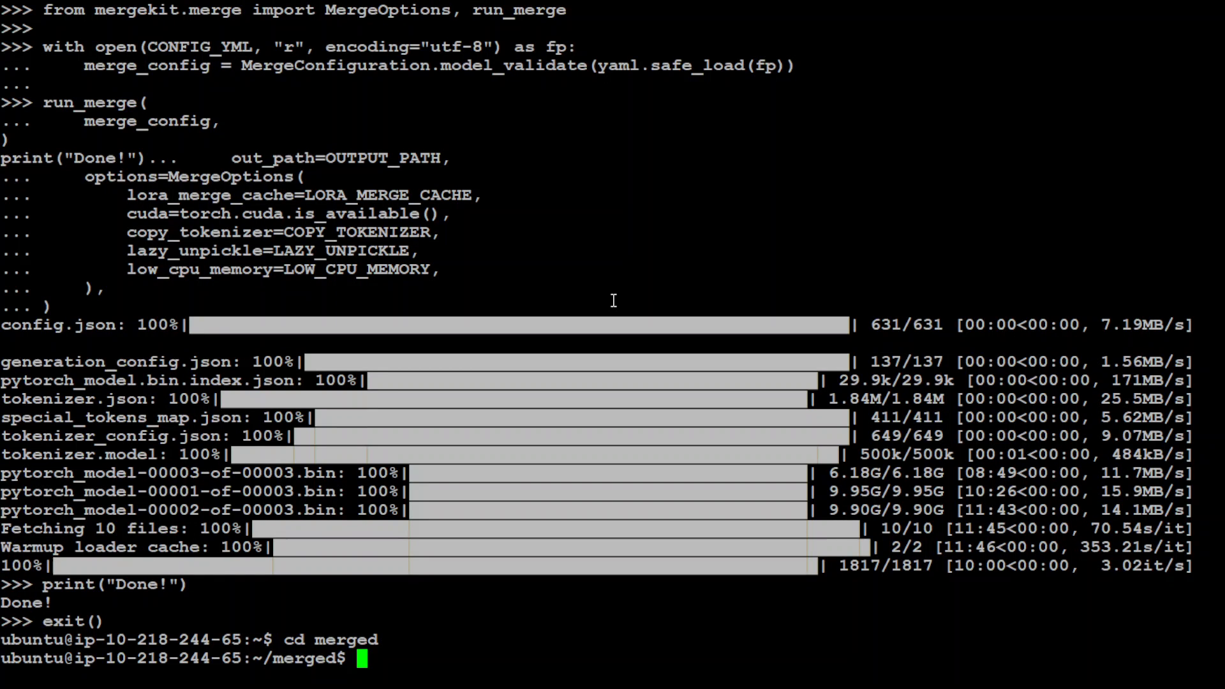
pyautogui.write('ls -ltr')
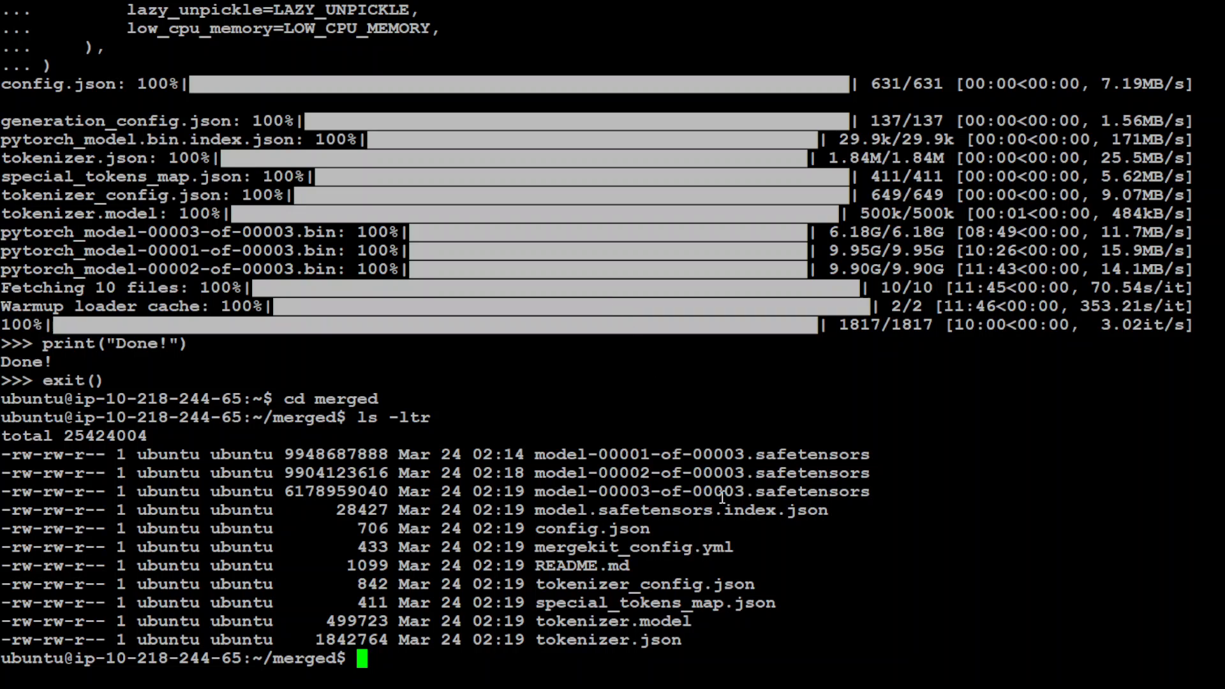
pyautogui.moveTo(777, 498)
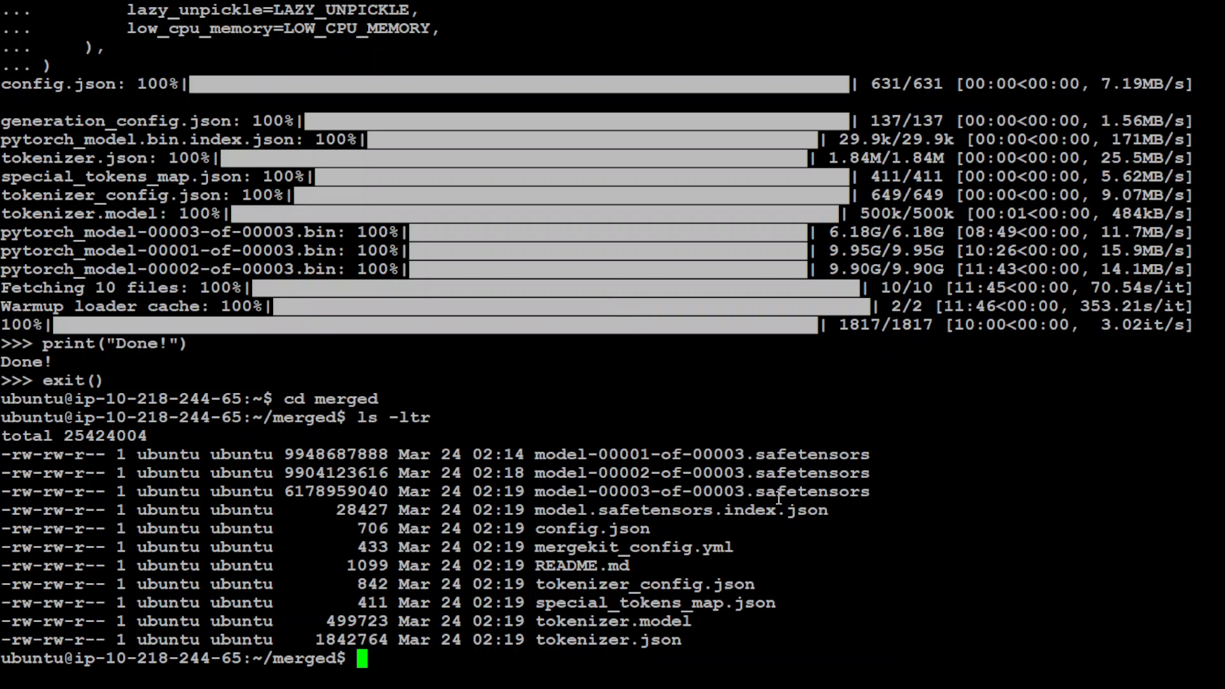
pyautogui.moveTo(1067, 585)
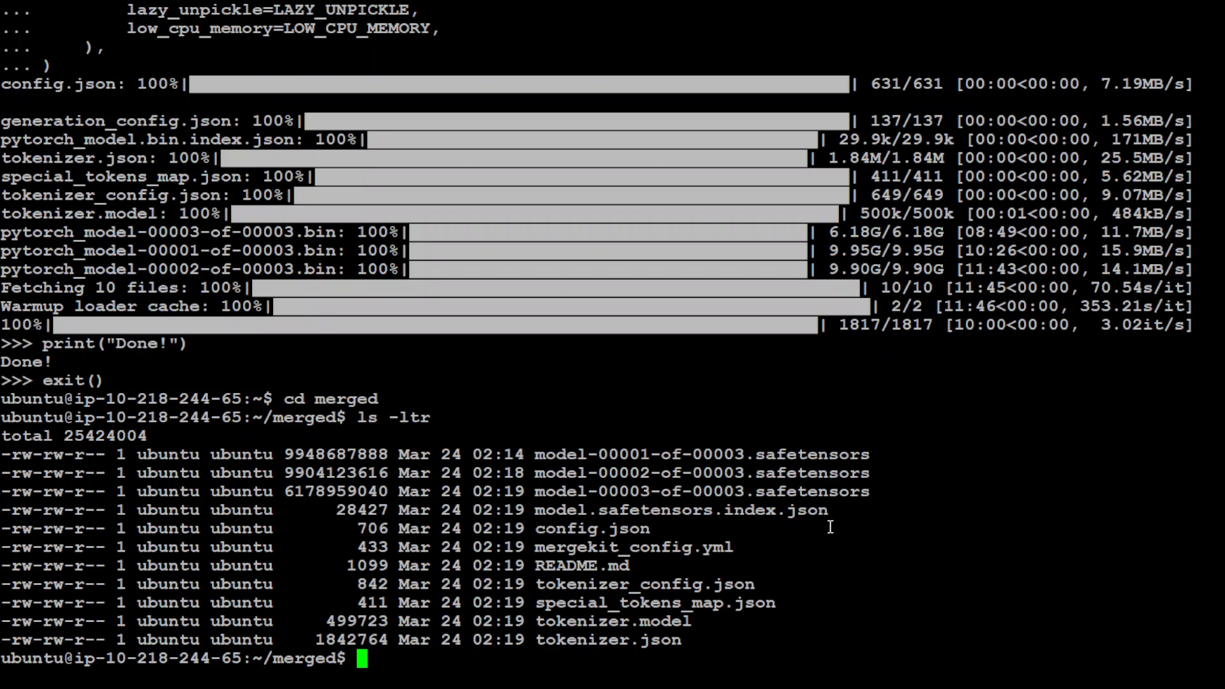
pyautogui.moveTo(794, 499)
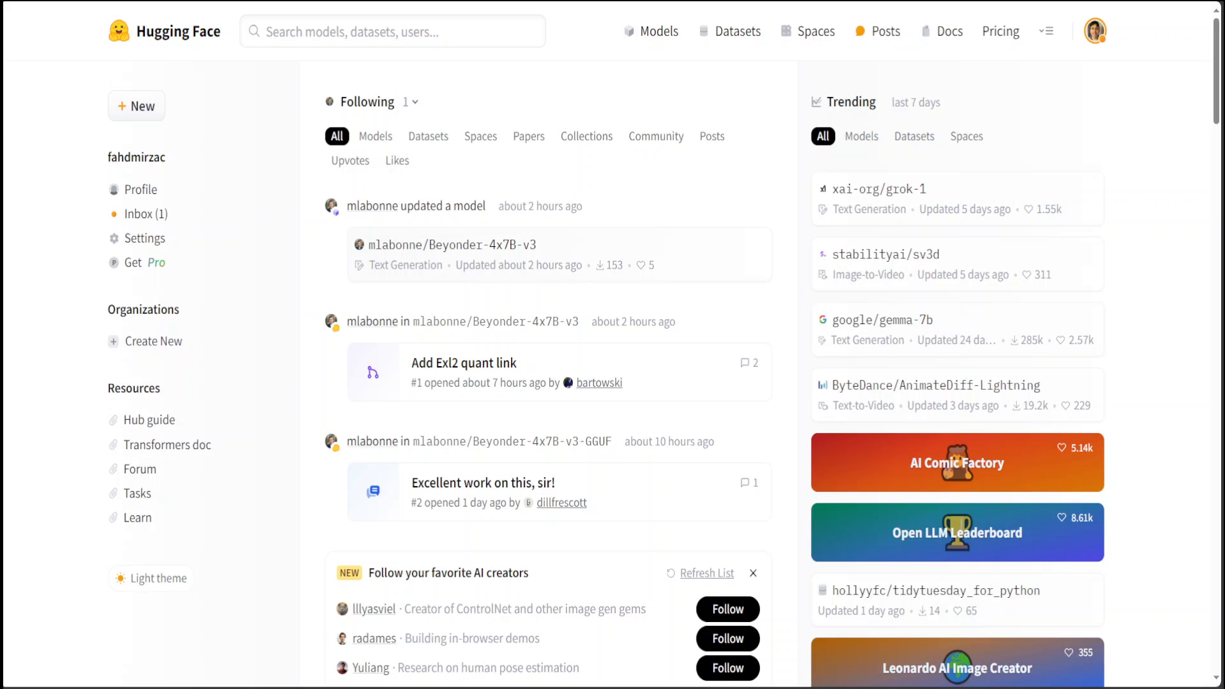
# Go to Settings > Access Tokens via the avatar menu, preview a Write token form, then dismiss it
pyautogui.click(1094, 32)
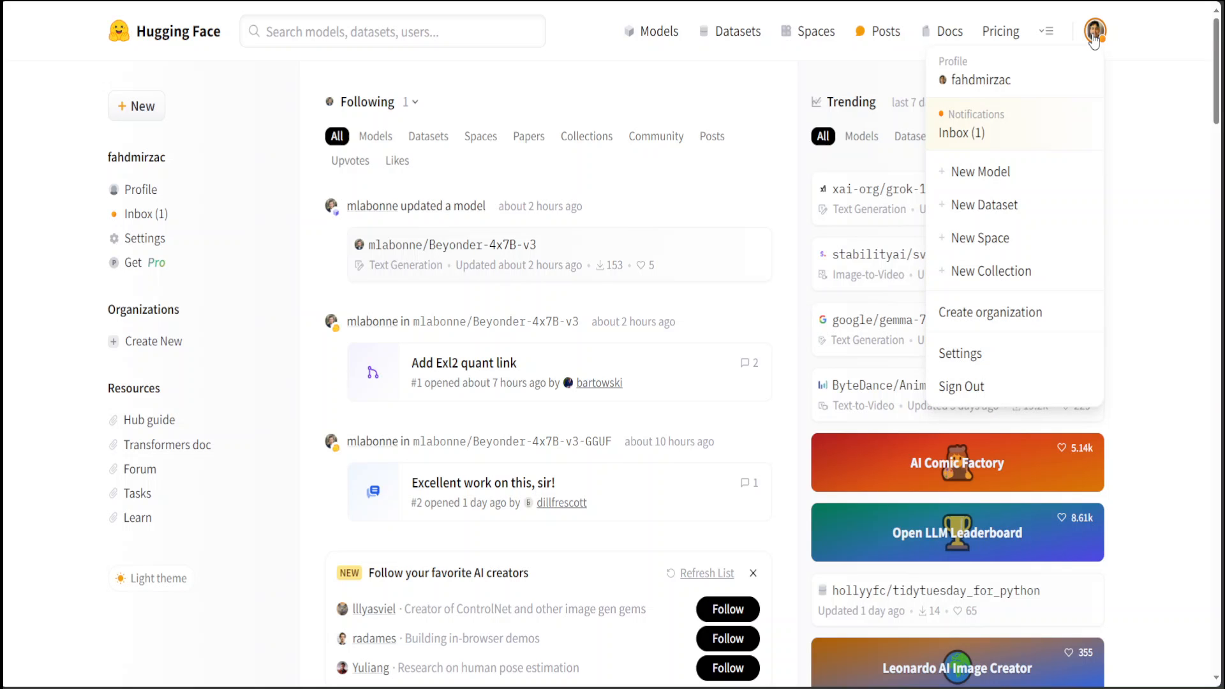
pyautogui.moveTo(960, 353)
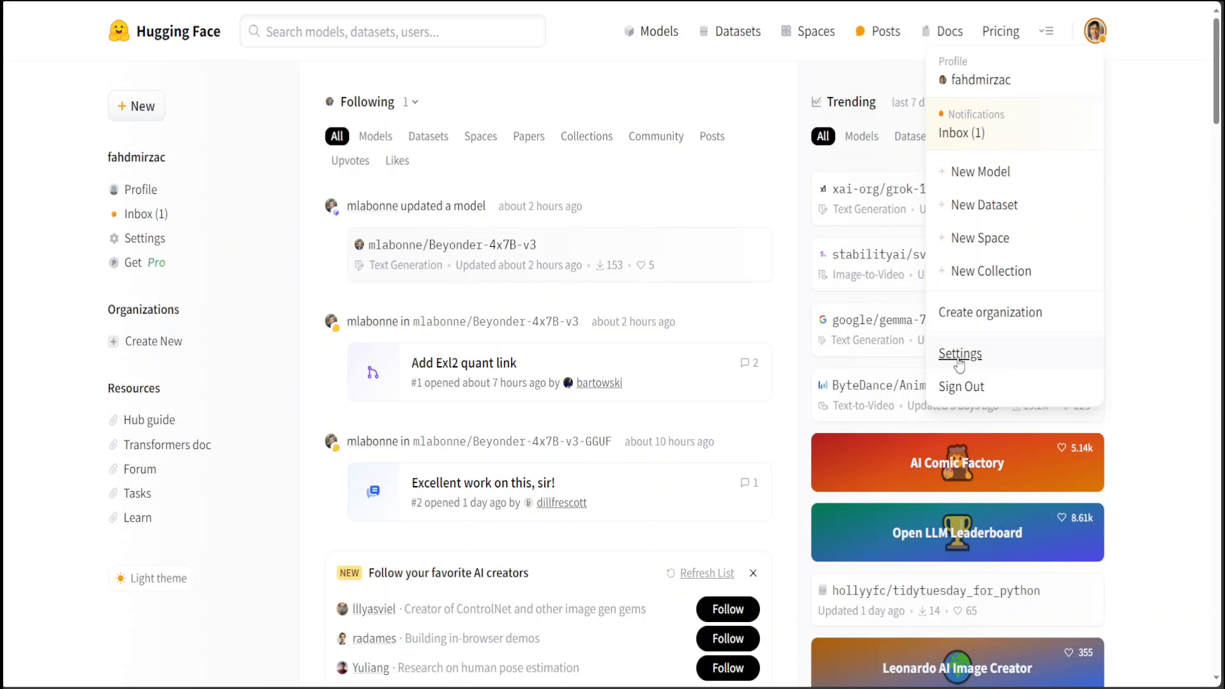
pyautogui.click(959, 353)
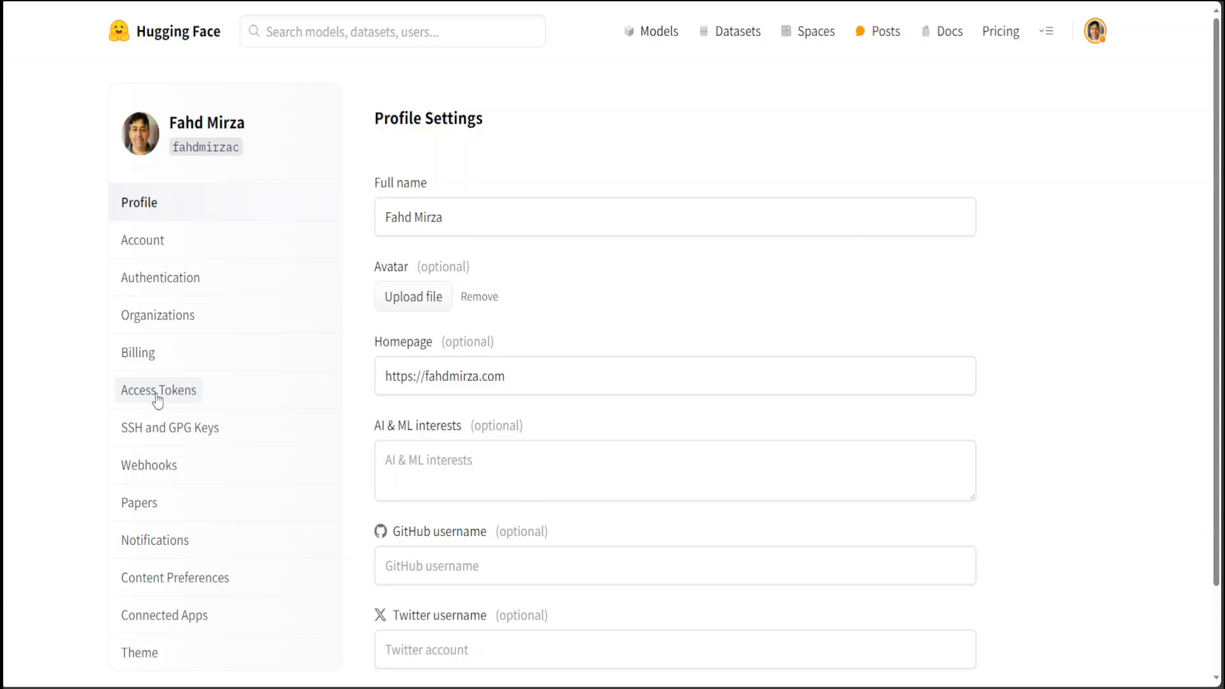
pyautogui.click(159, 390)
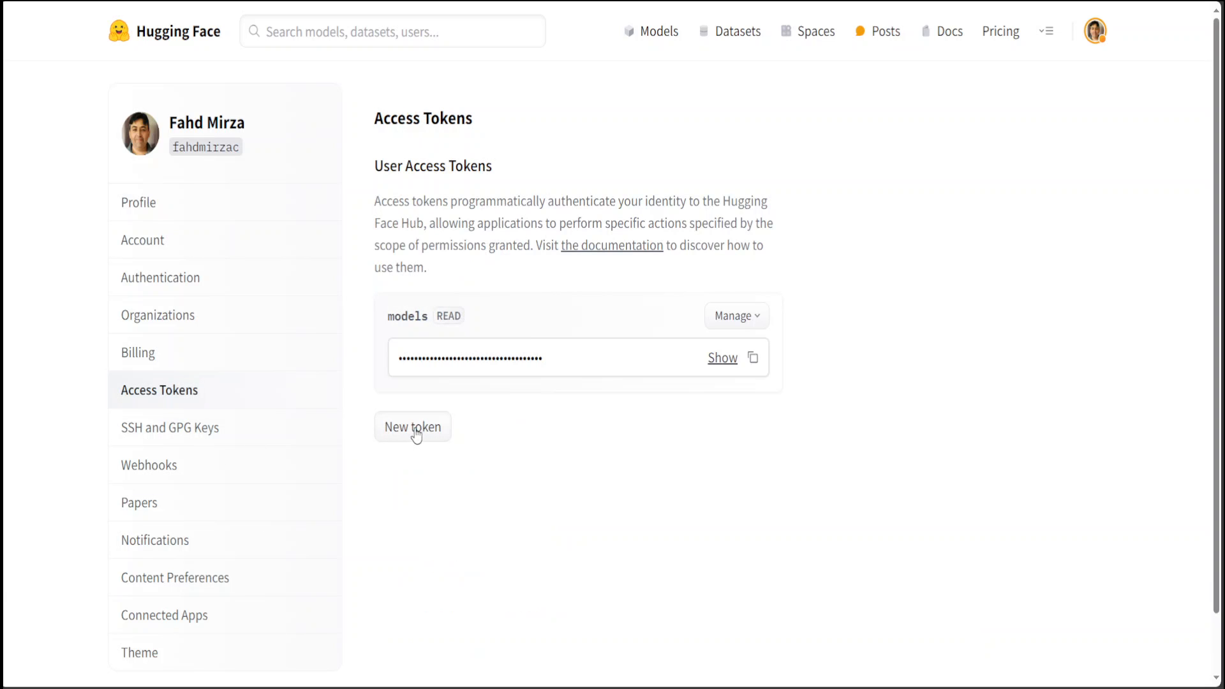
pyautogui.click(411, 427)
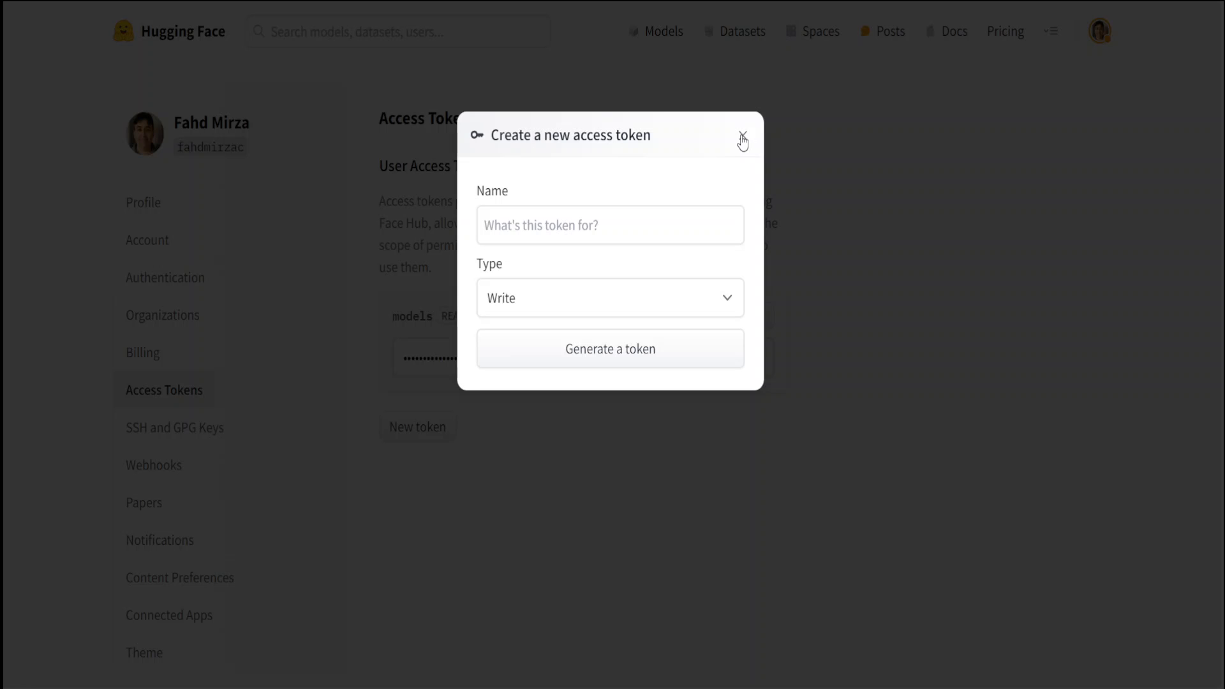
pyautogui.click(741, 134)
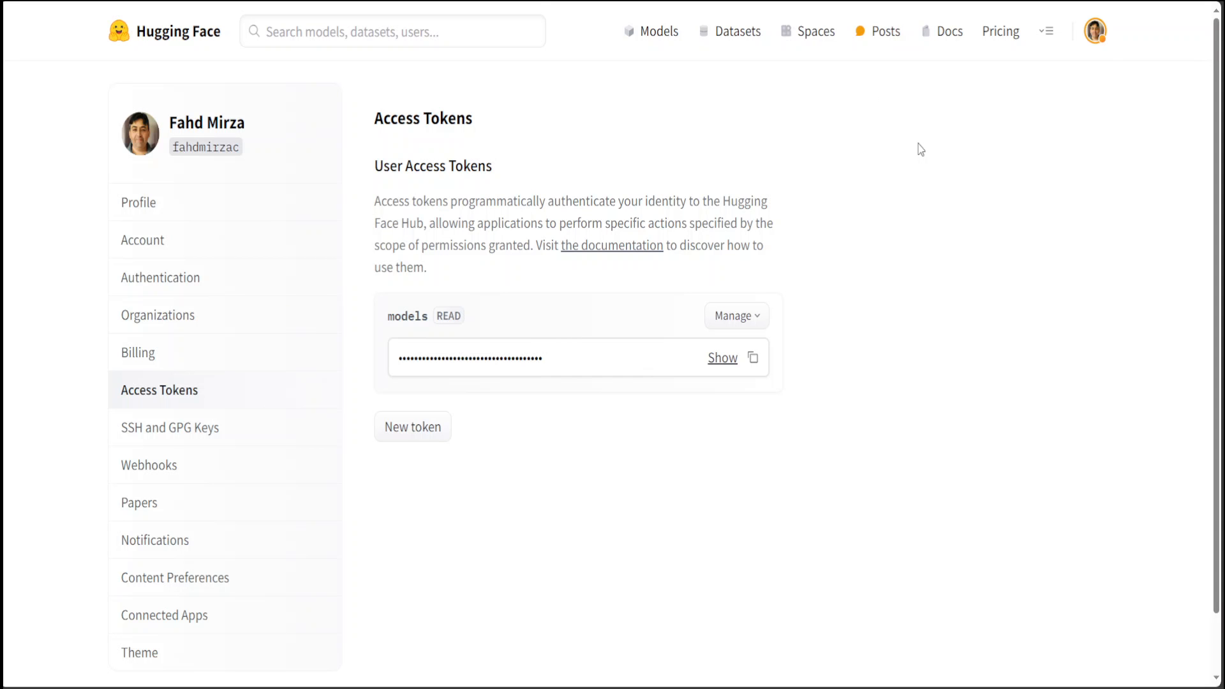
pyautogui.moveTo(904, 100)
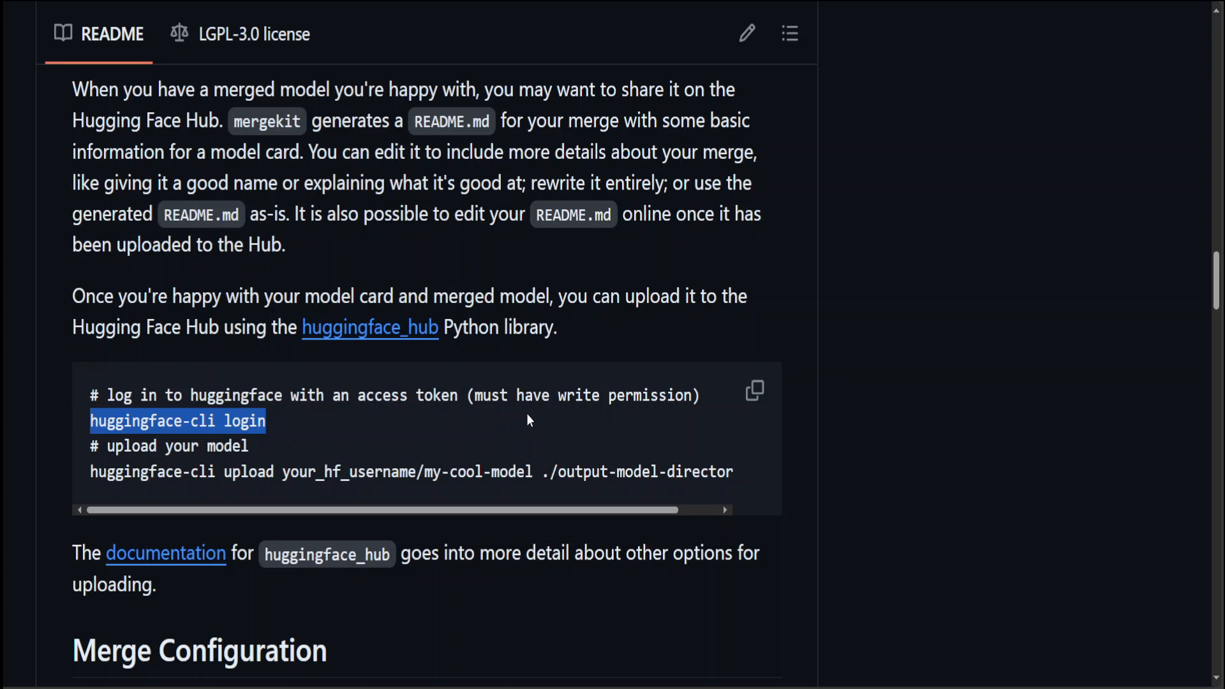
pyautogui.moveTo(978, 236)
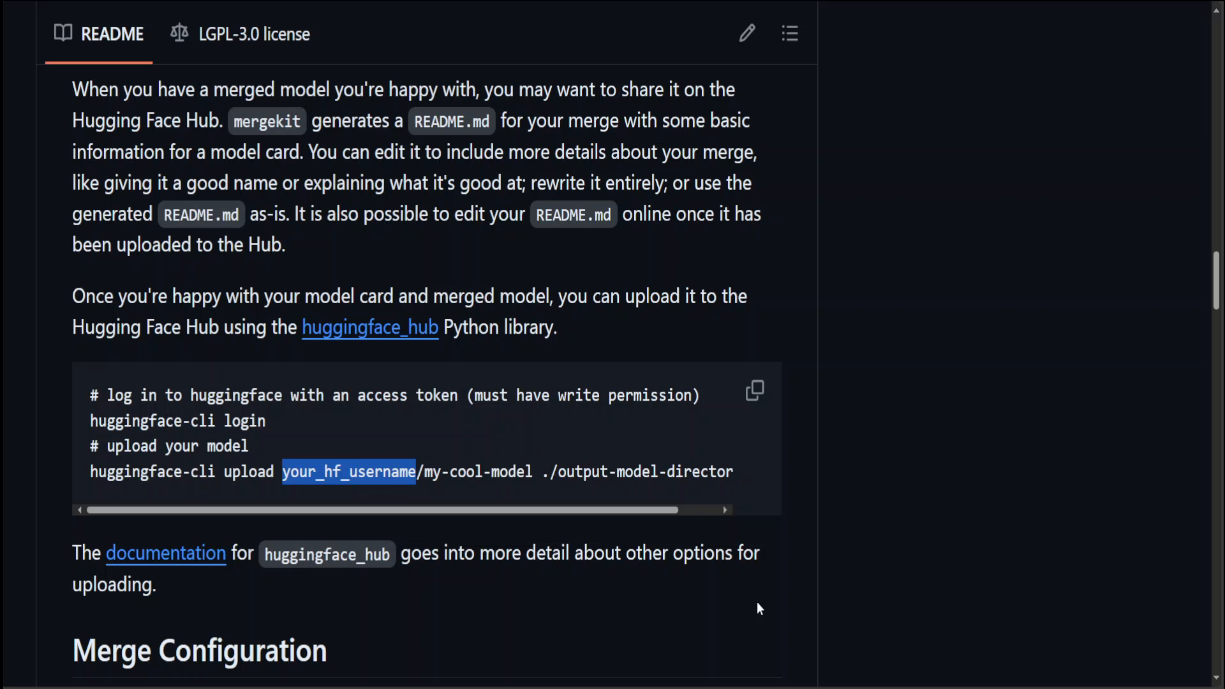
# Highlight the your_hf_username placeholder in the README's huggingface-cli upload command
pyautogui.doubleClick(476, 472)
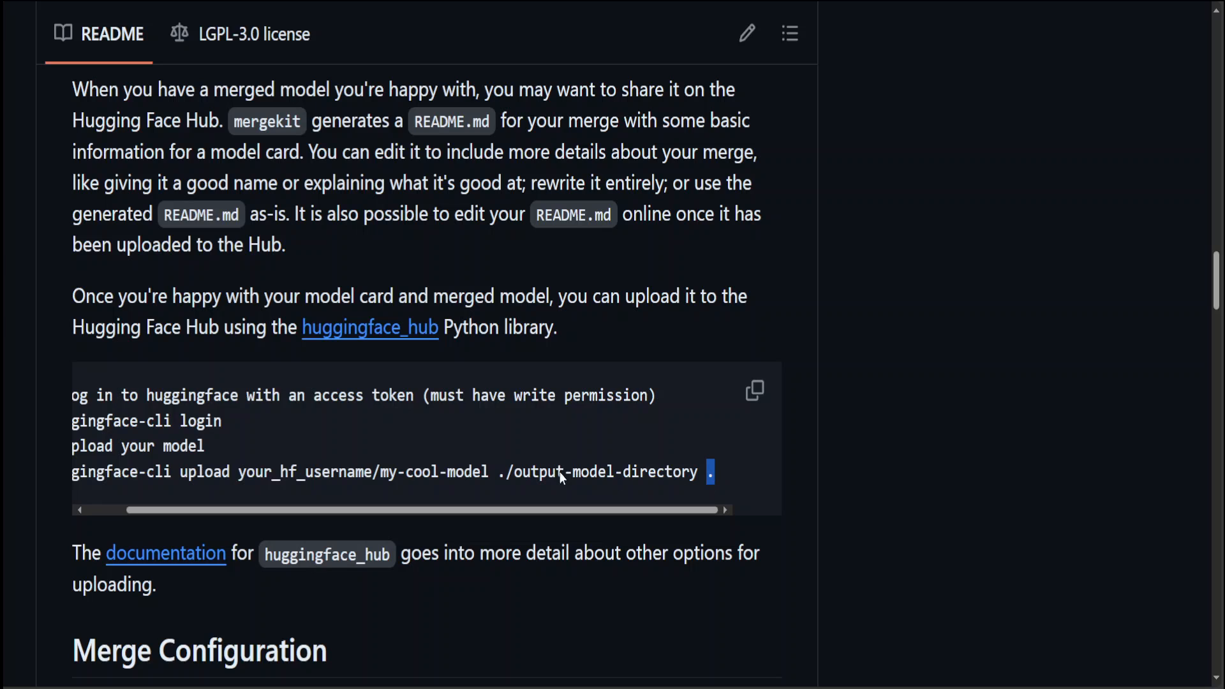
pyautogui.moveTo(639, 460)
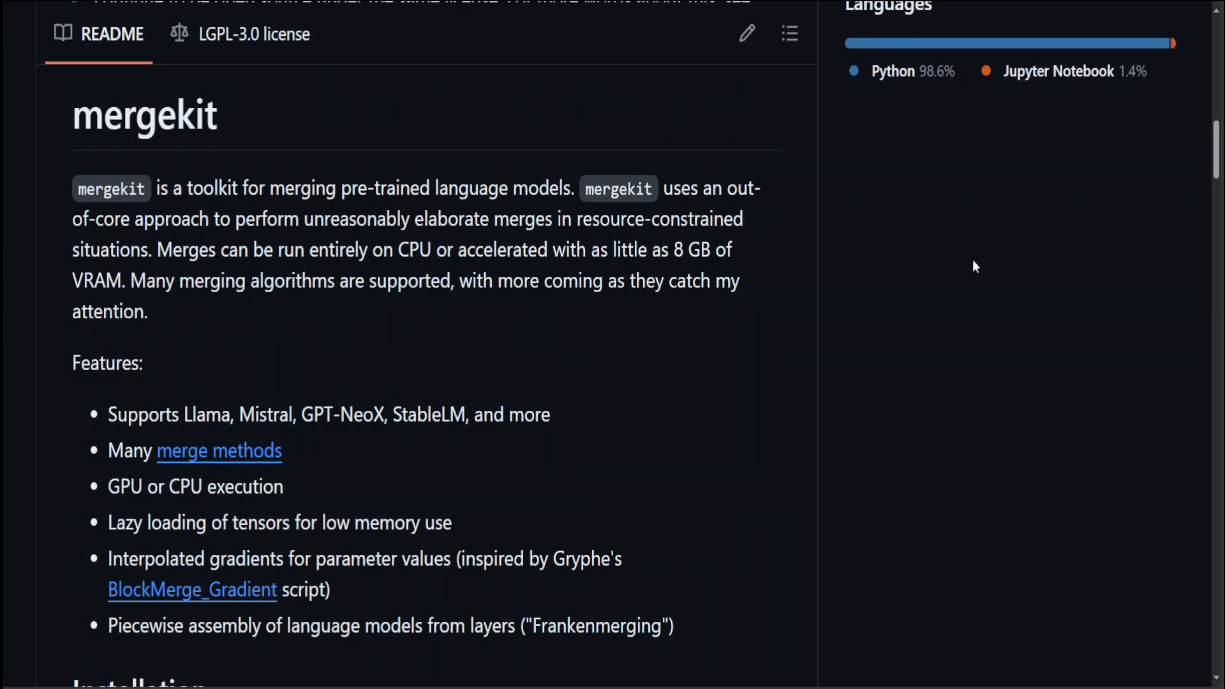
pyautogui.moveTo(1003, 339)
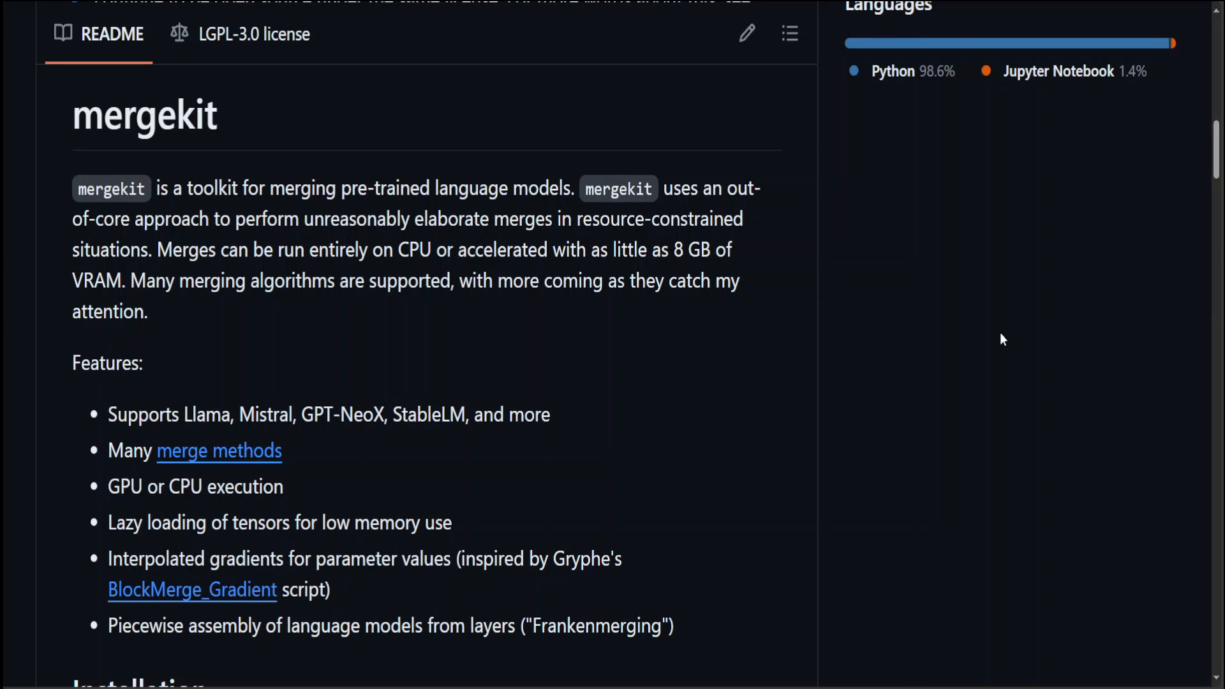